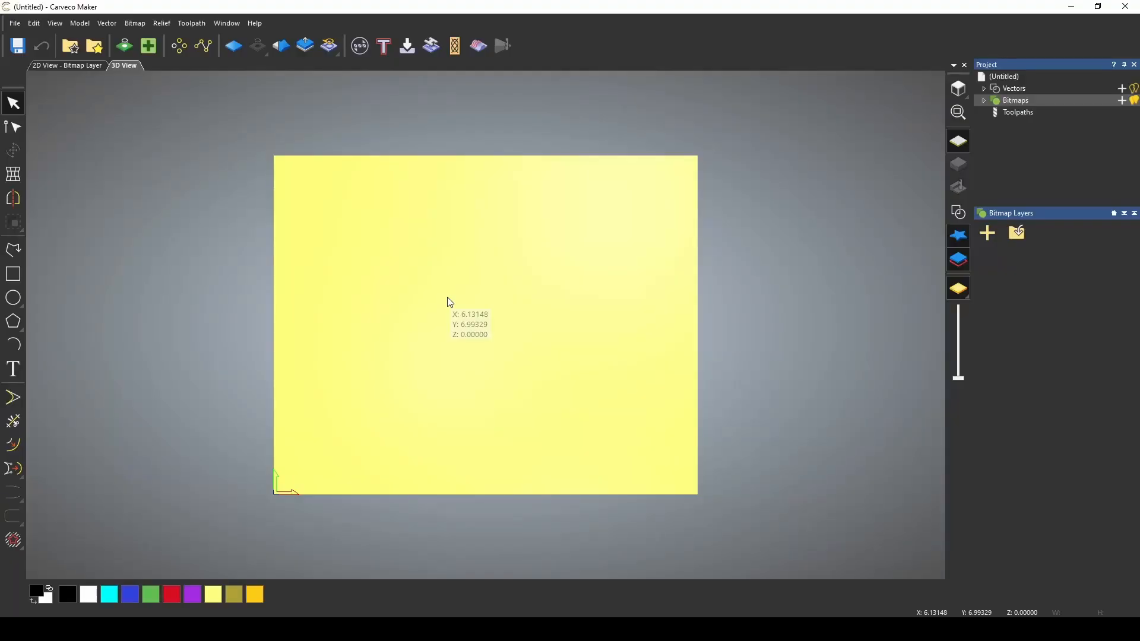
mouse_move(1052, 110)
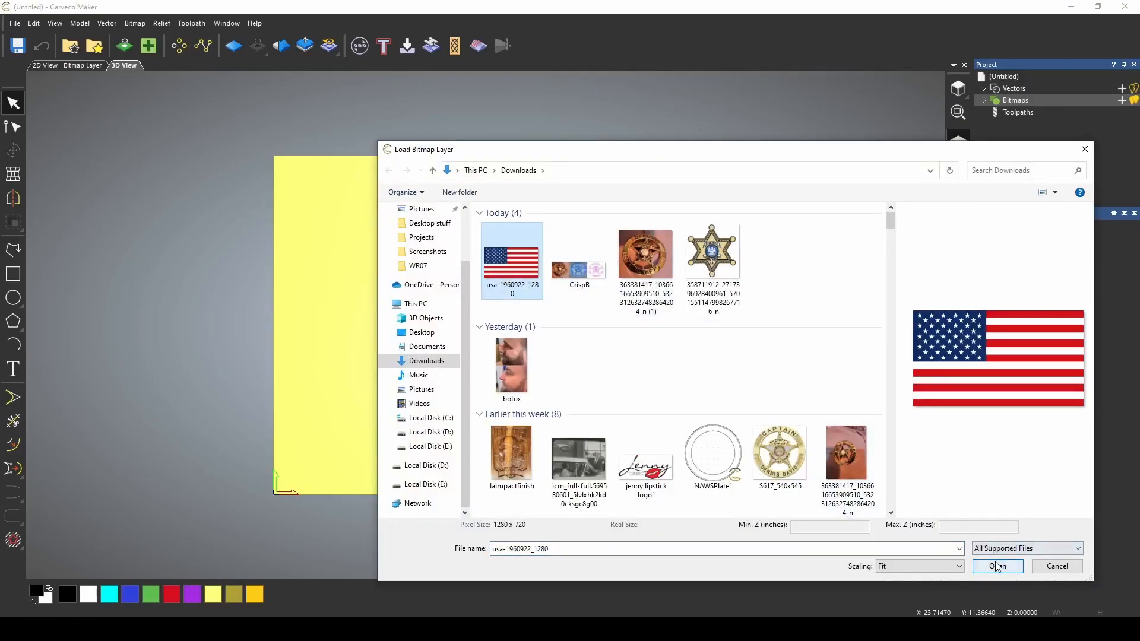
- Load the usa-1960922_1280 flag image from Downloads as a bitmap layer
left_click(996, 566)
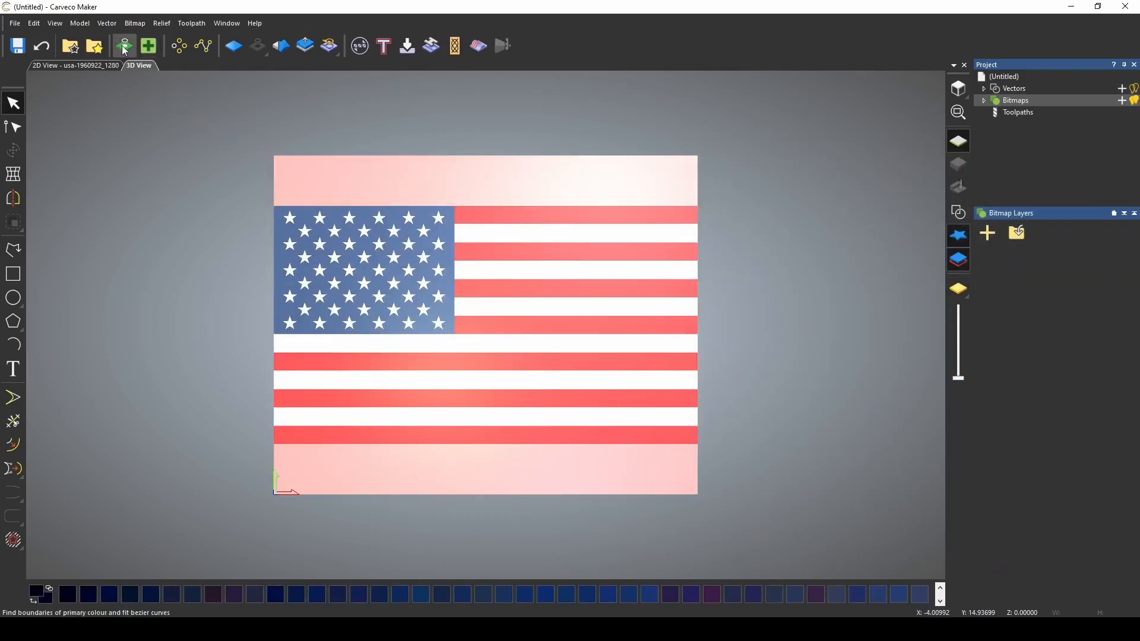
- Reduce the flag bitmap to 3 colours via Reduce Colours in Bitmap to Vector
left_click(123, 46)
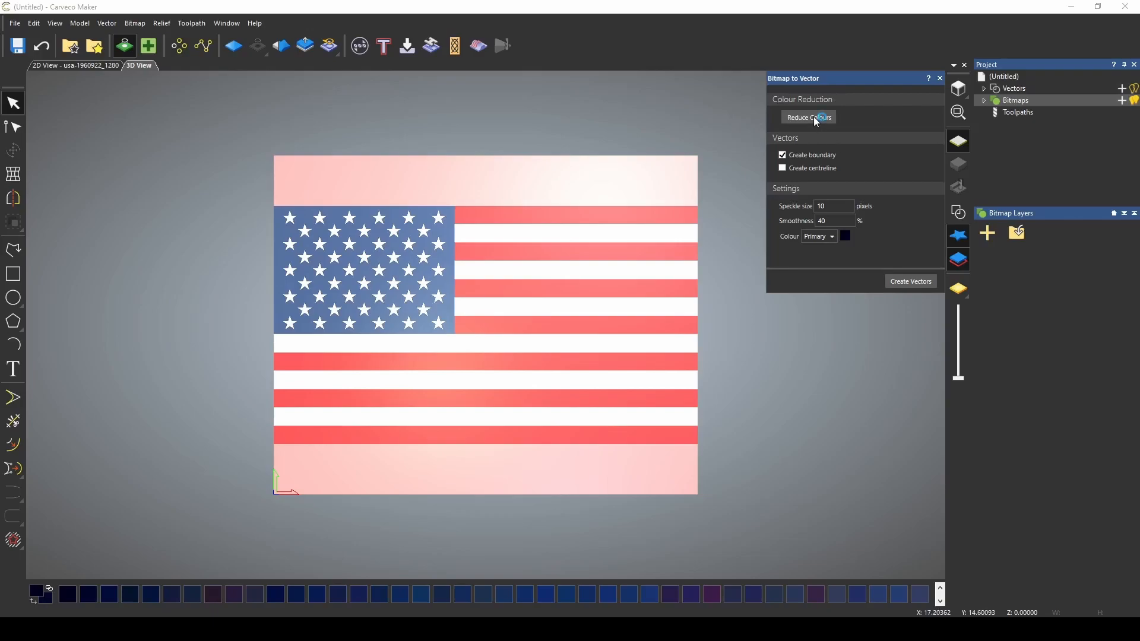
left_click(807, 118)
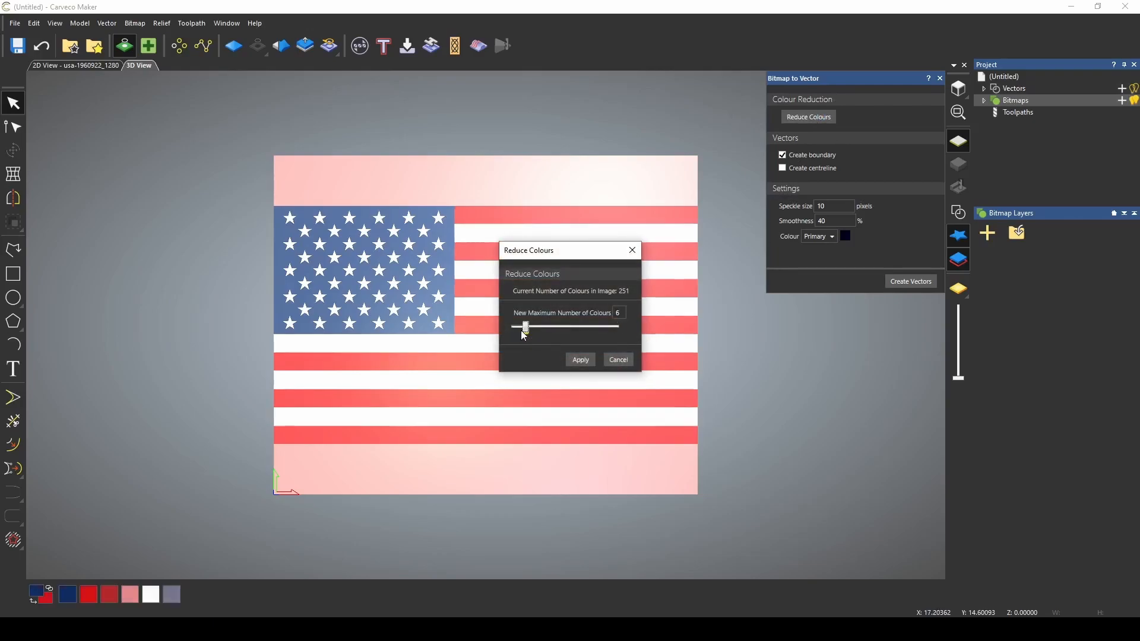
left_click_drag(525, 326, 514, 325)
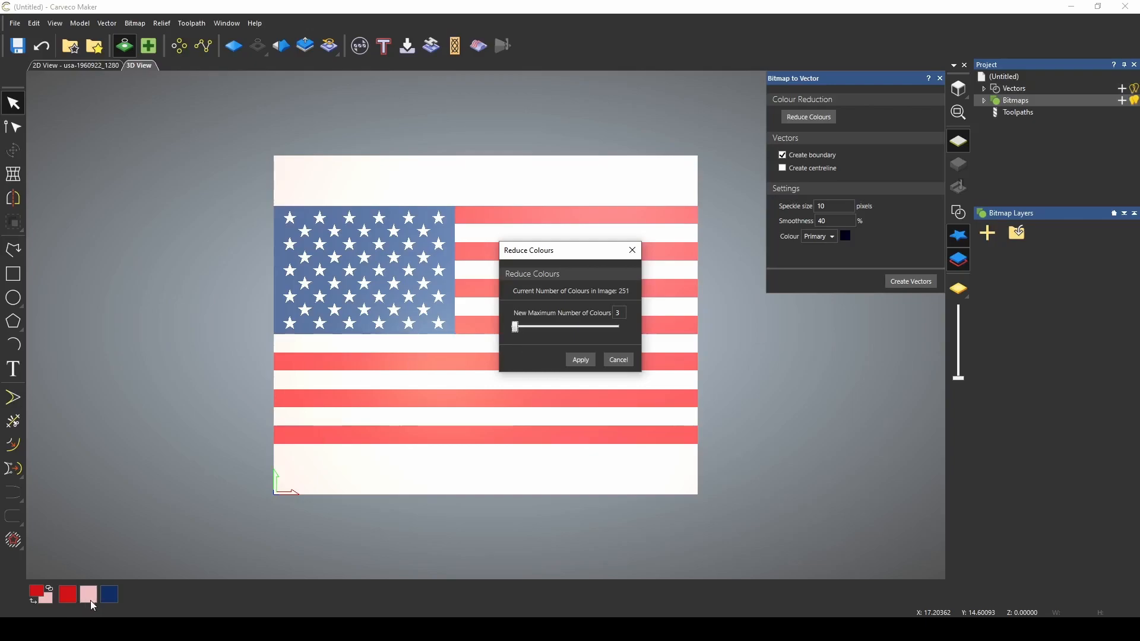
left_click(616, 359)
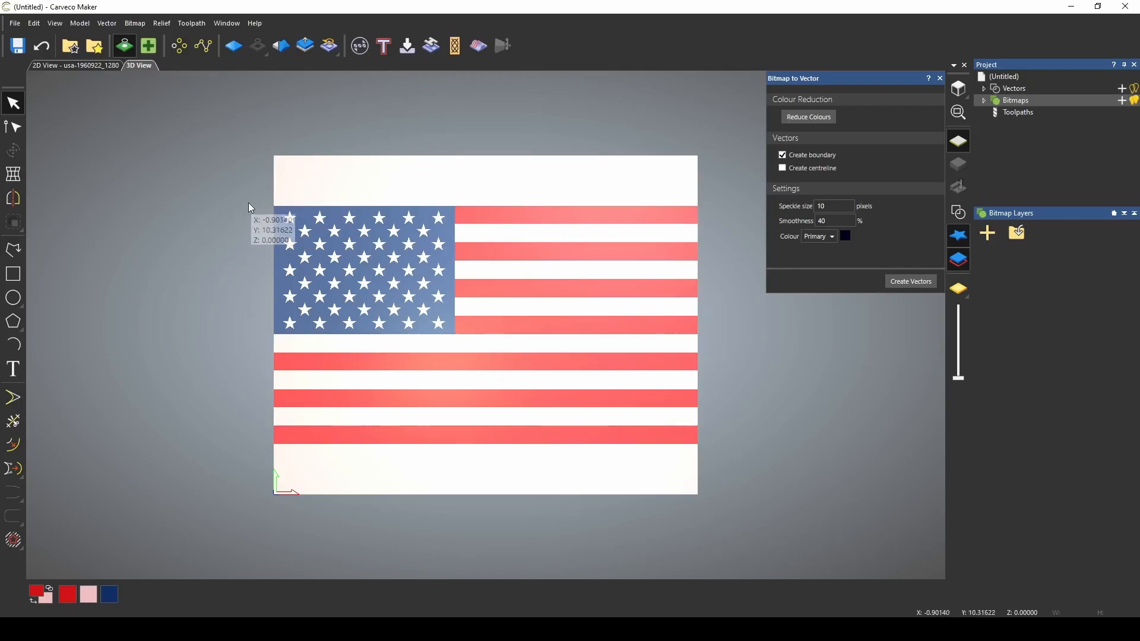
mouse_move(241, 471)
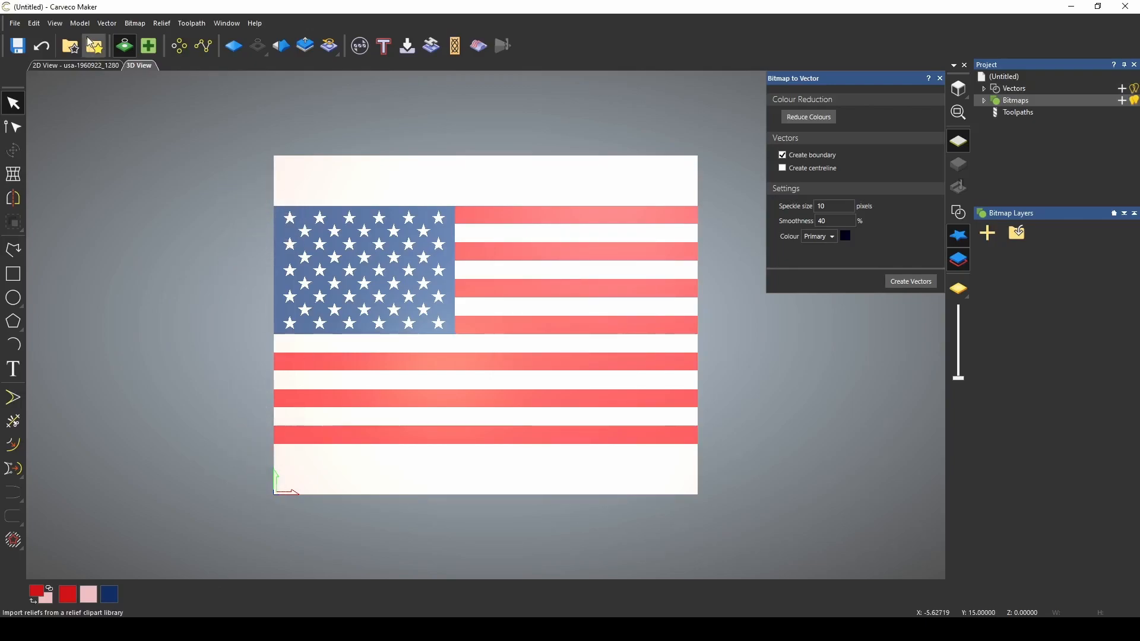
- Add a 1 inch border on the left of the flag bitmap
left_click(92, 46)
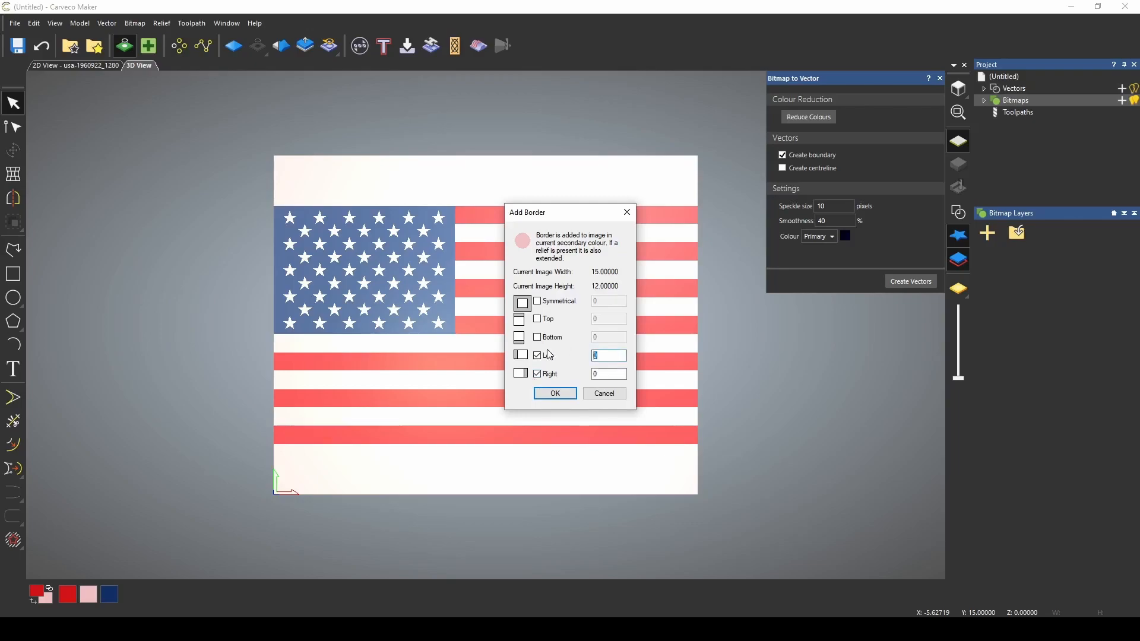
type("1")
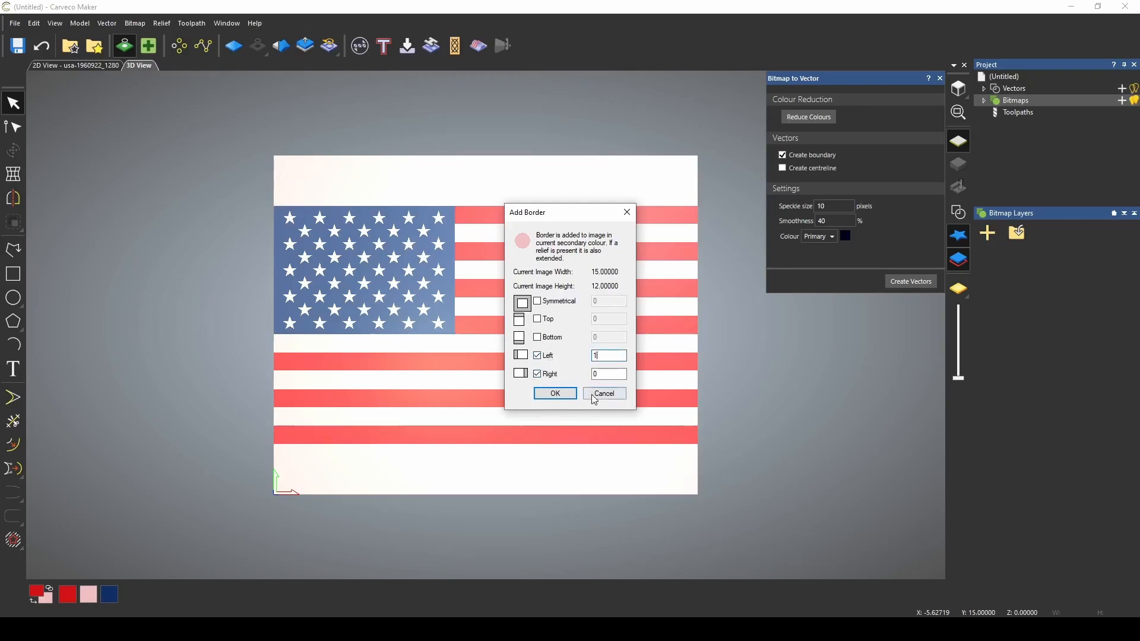
left_click(604, 393)
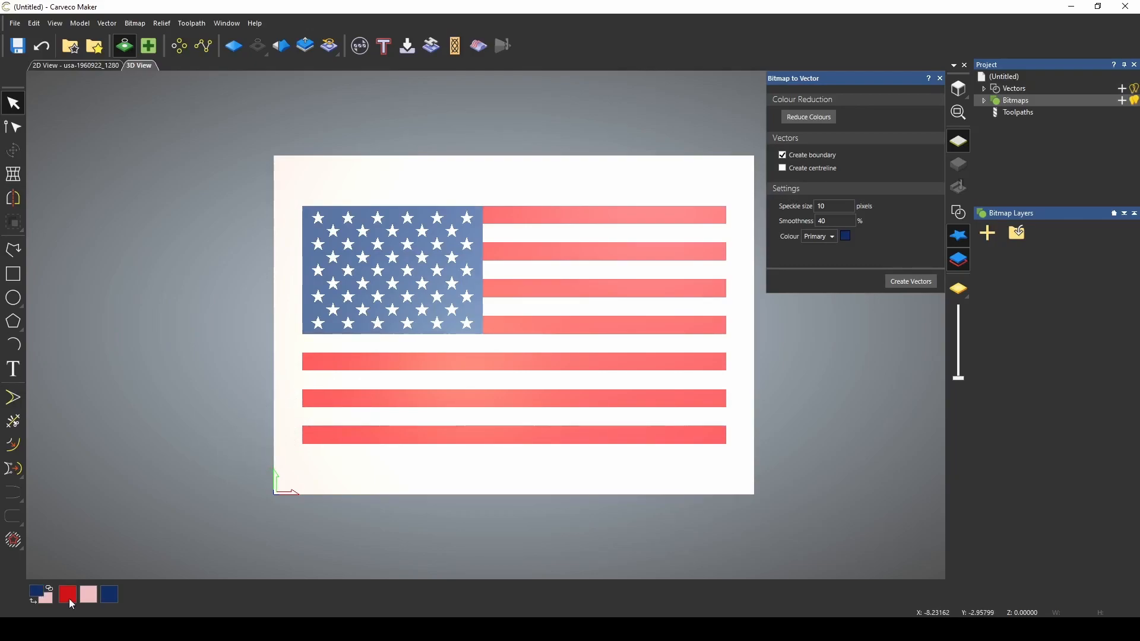
- Create vector outlines from the flag's colour boundaries
left_click(67, 595)
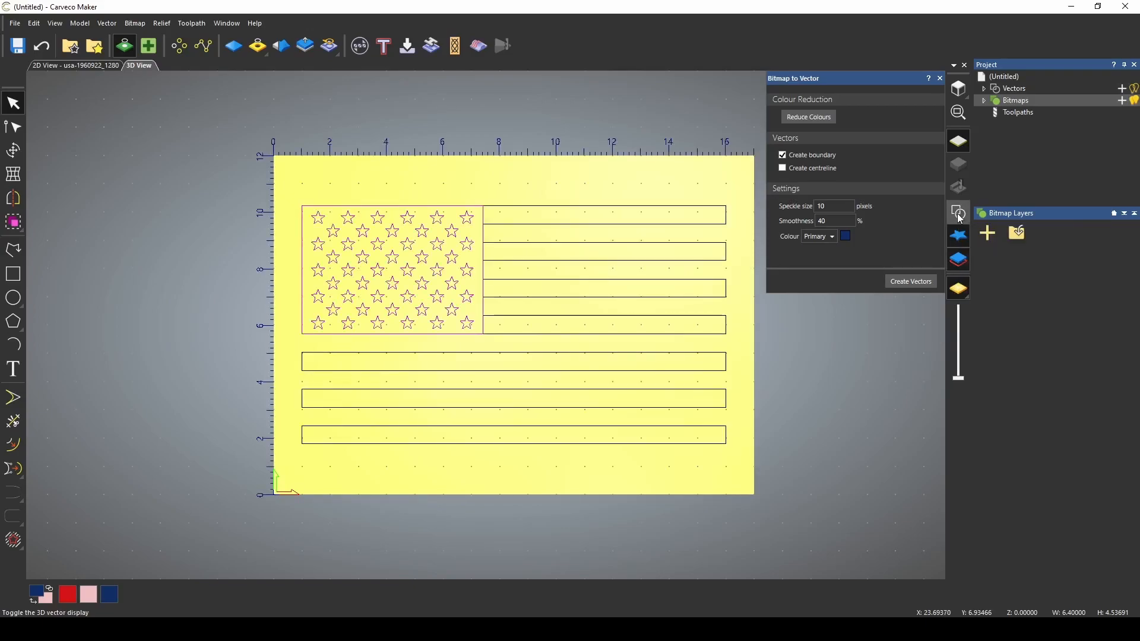
mouse_move(458, 283)
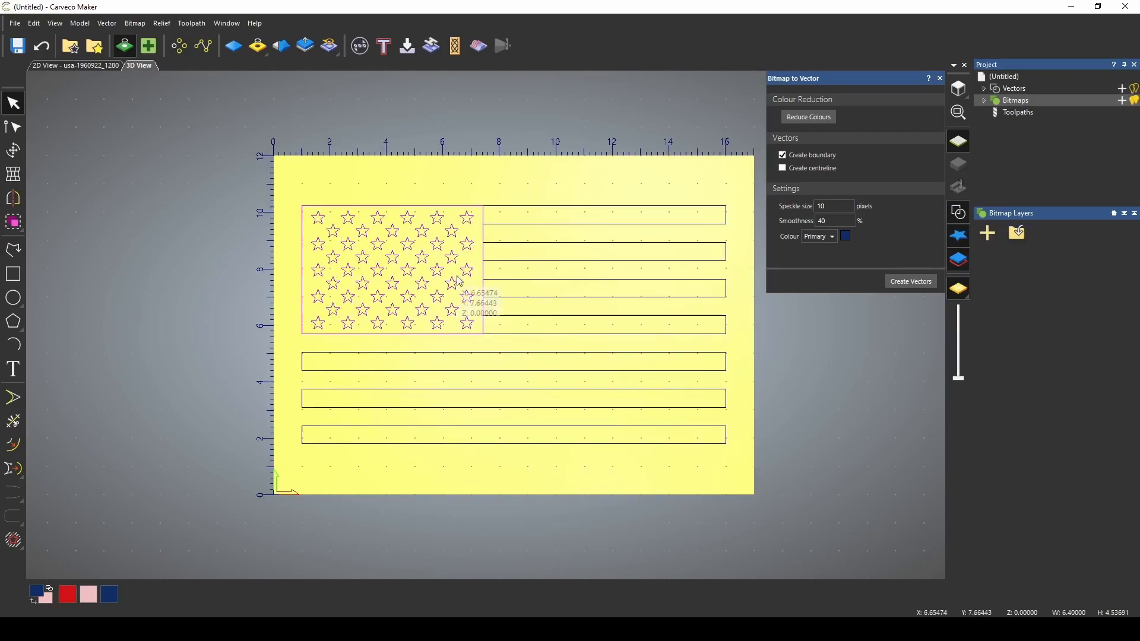
mouse_move(738, 336)
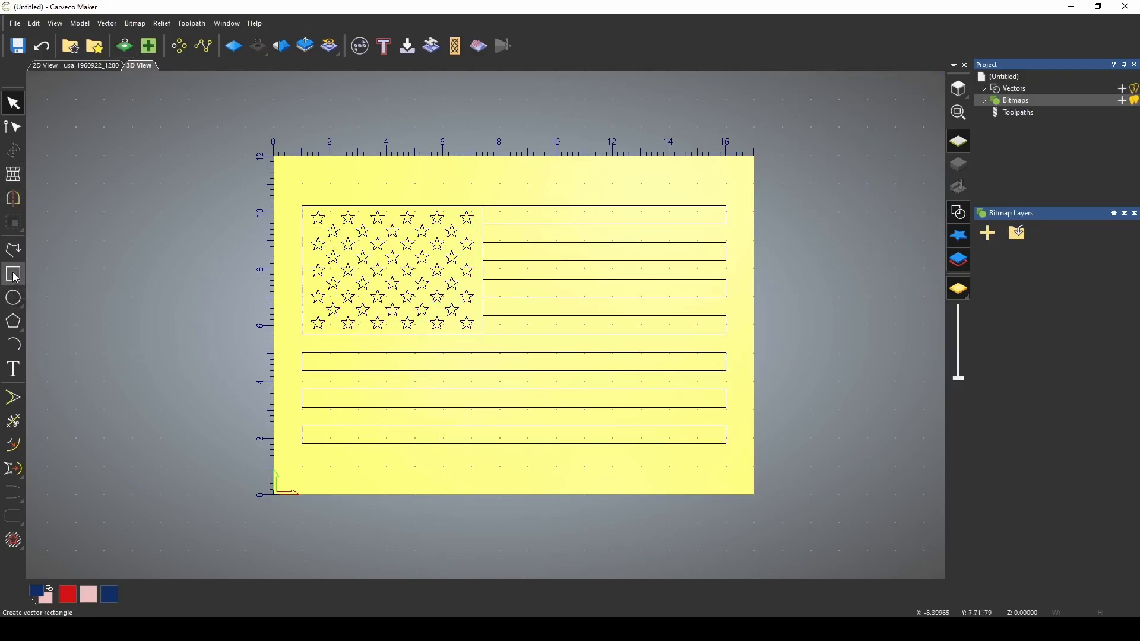
- Draw a rectangle vector enclosing the whole flag design
left_click(13, 274)
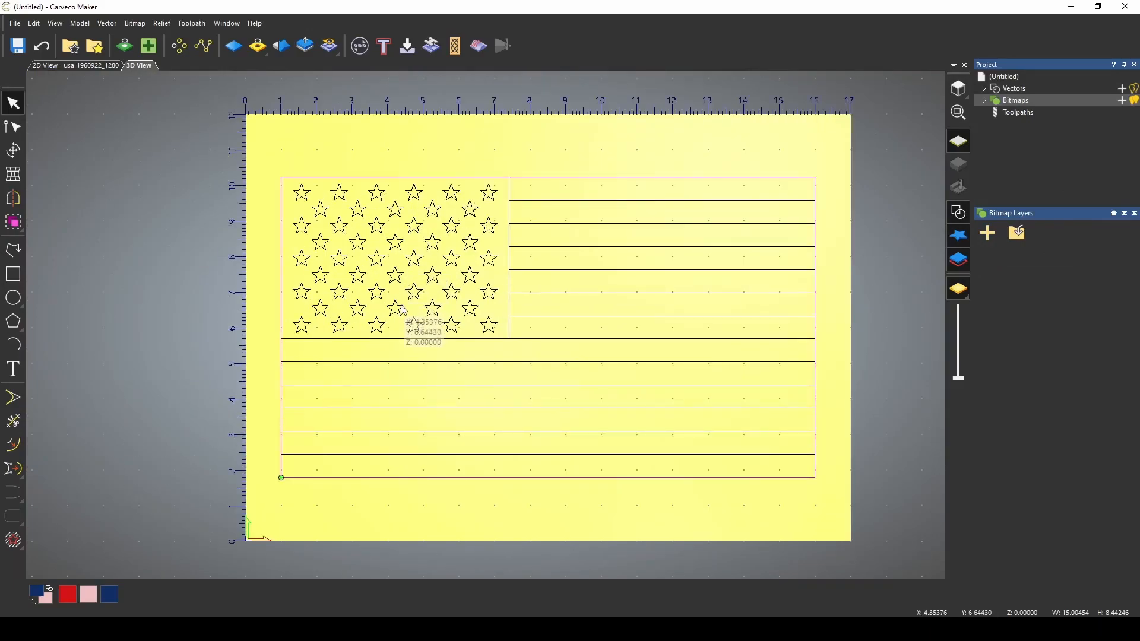
mouse_move(180, 221)
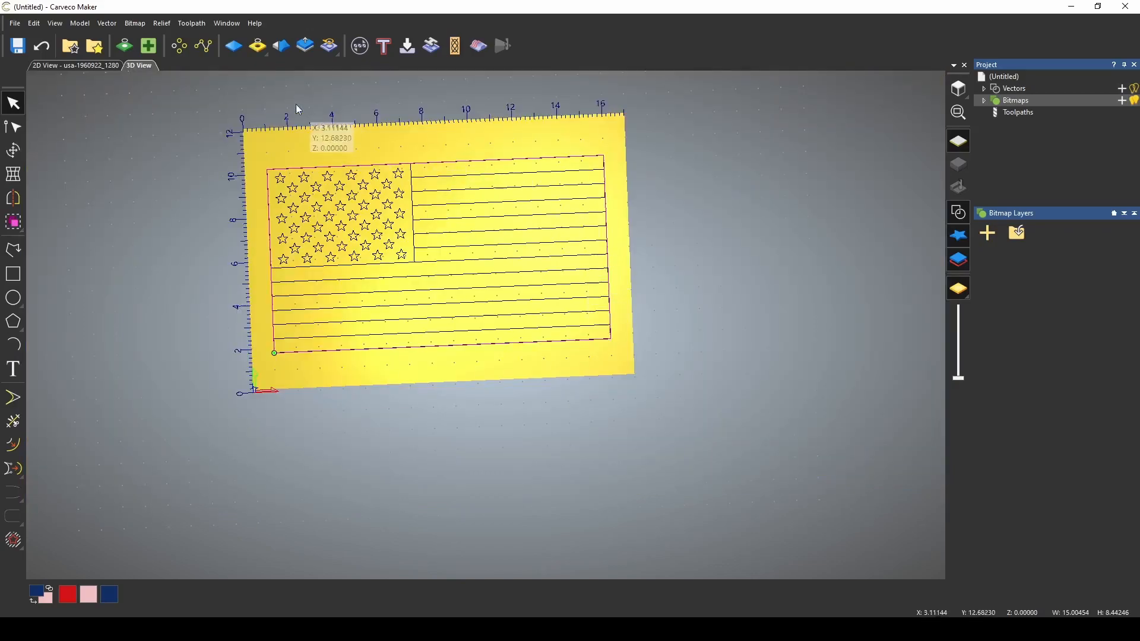
- Raise the rectangle area into a flat relief and inspect it in the 3D view
left_click(257, 46)
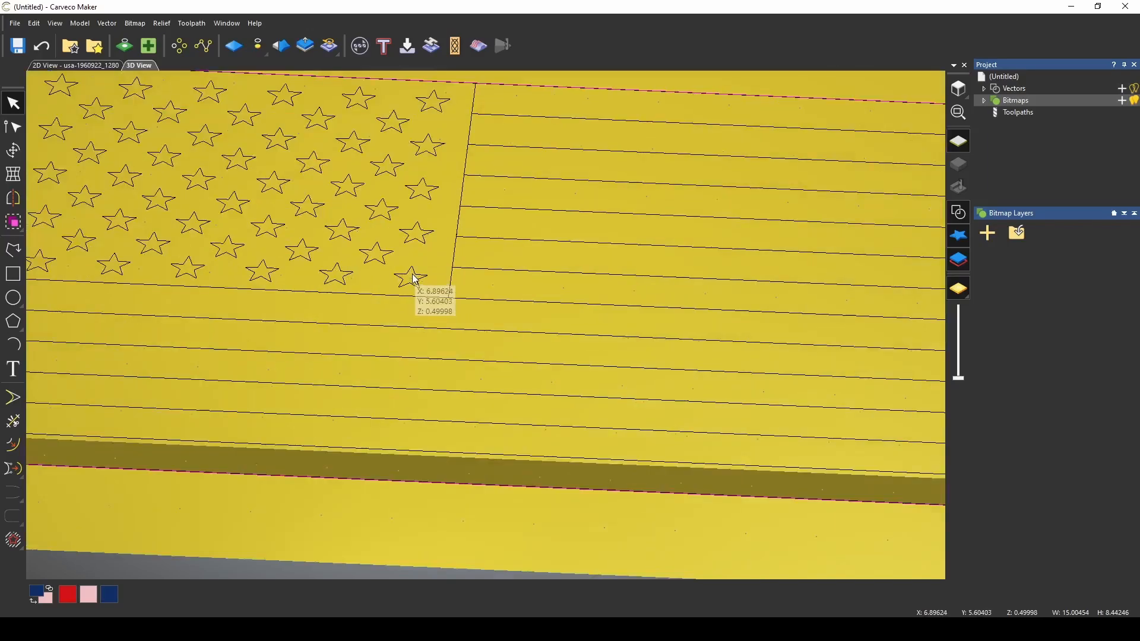
left_click_drag(414, 280, 698, 300)
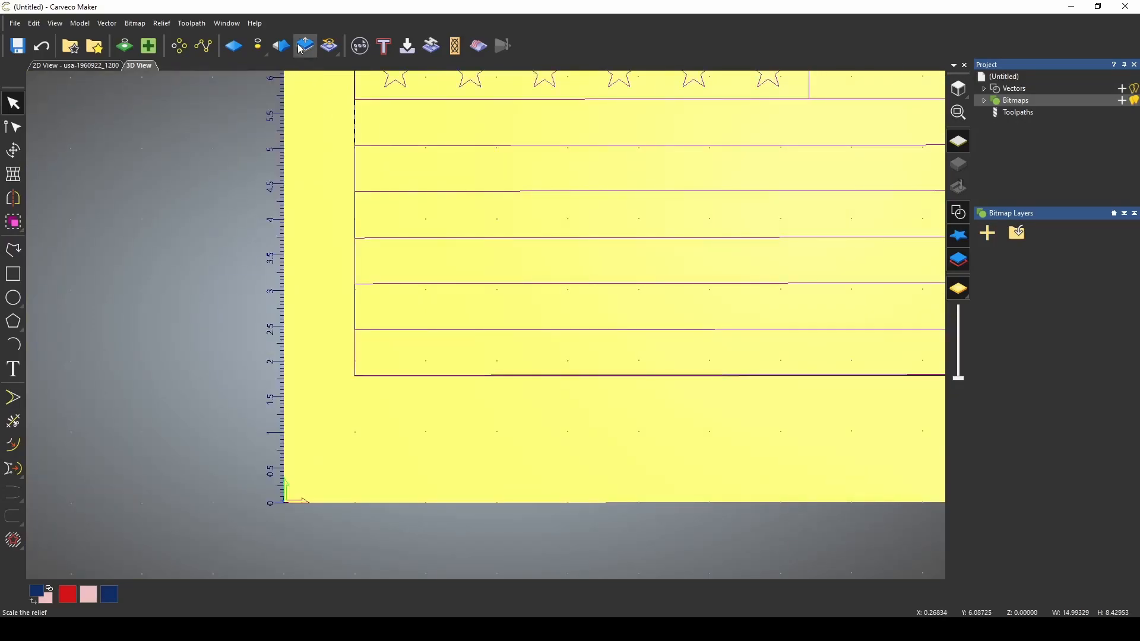
- Scale the relief inside the selected star and stripe vectors to height 0.31165
left_click(306, 46)
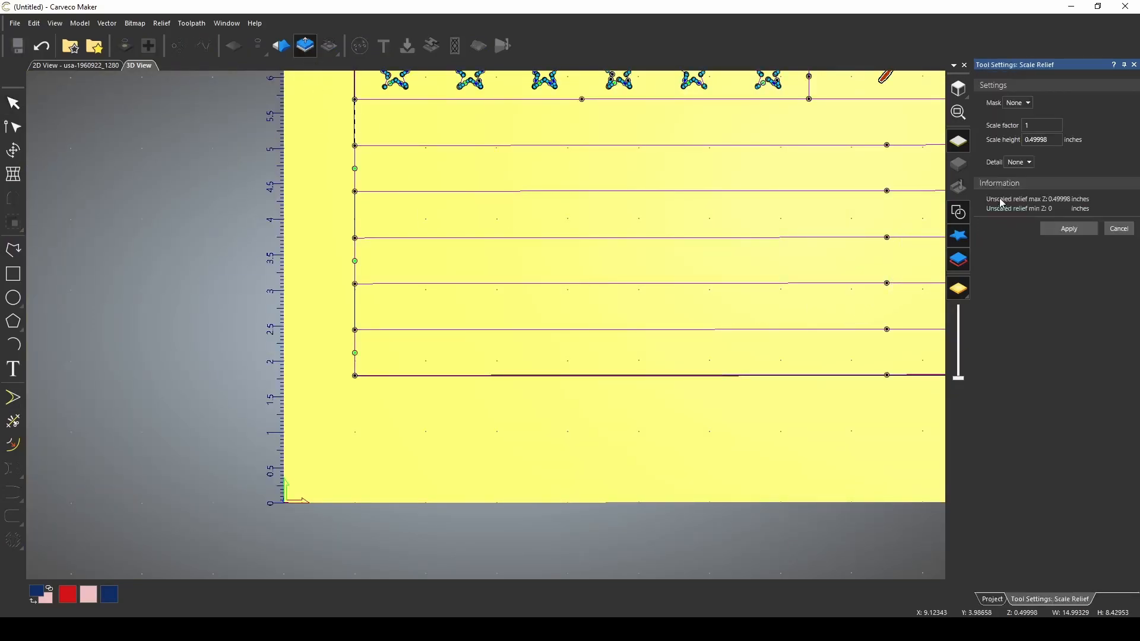
left_click(958, 212)
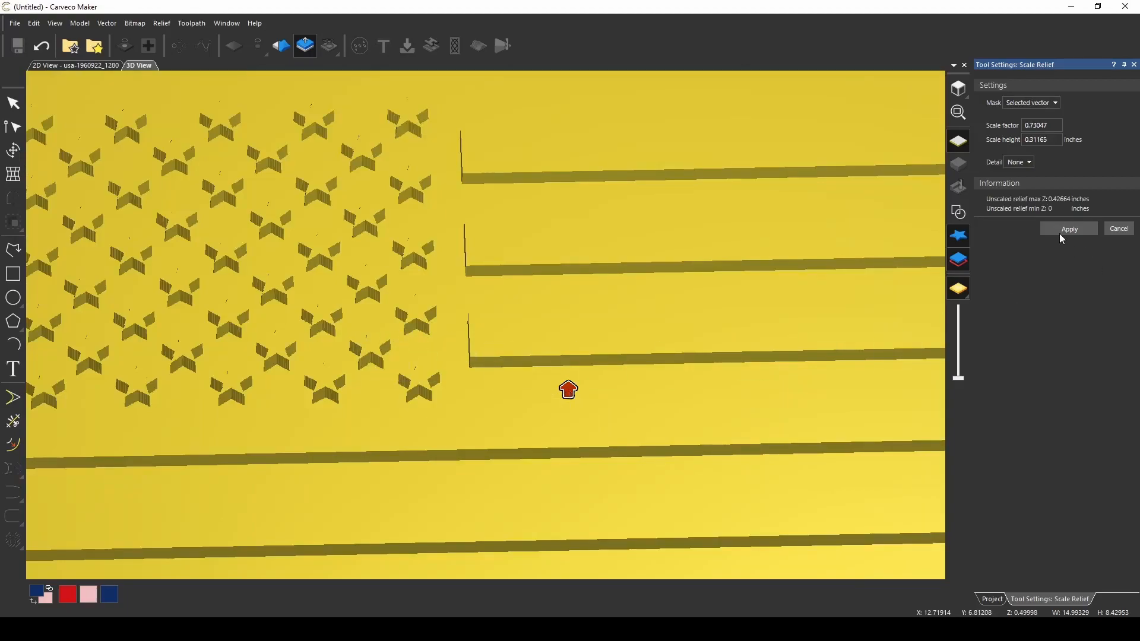
left_click(1068, 228)
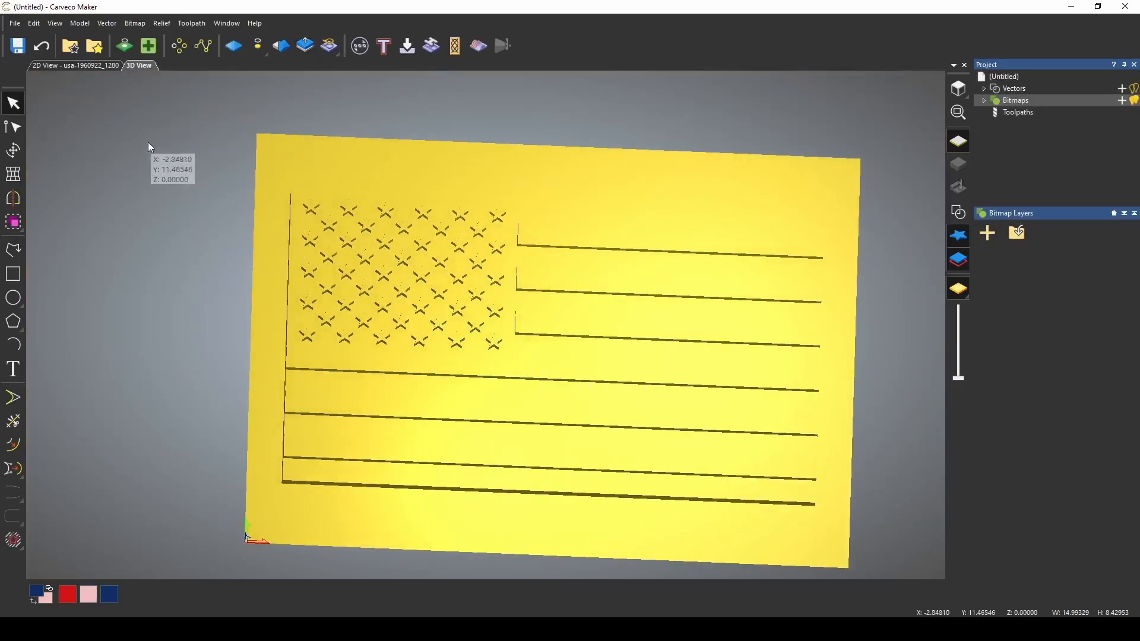
- Return to the 2D view and zoom out to see the whole three-colour flag
left_click(46, 65)
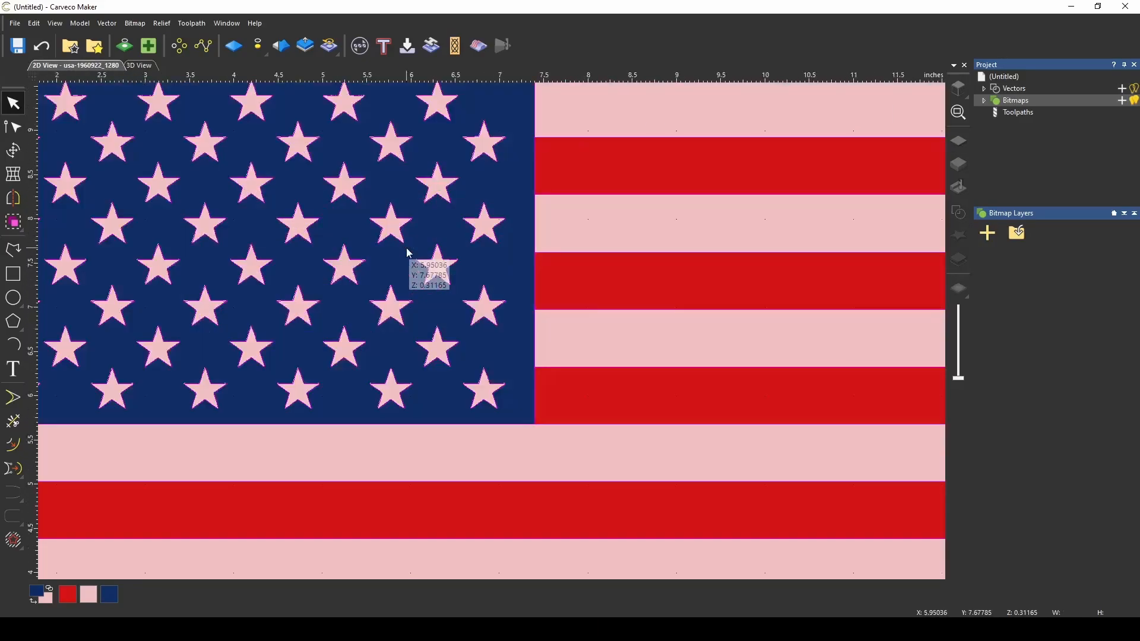
scroll("down", 3)
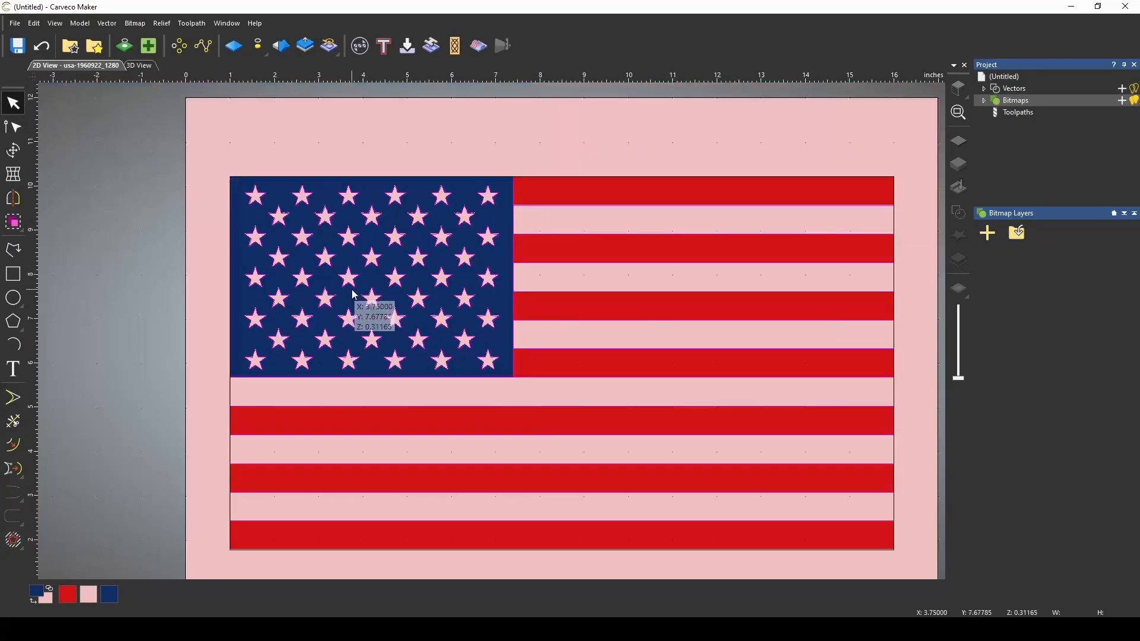
mouse_move(405, 384)
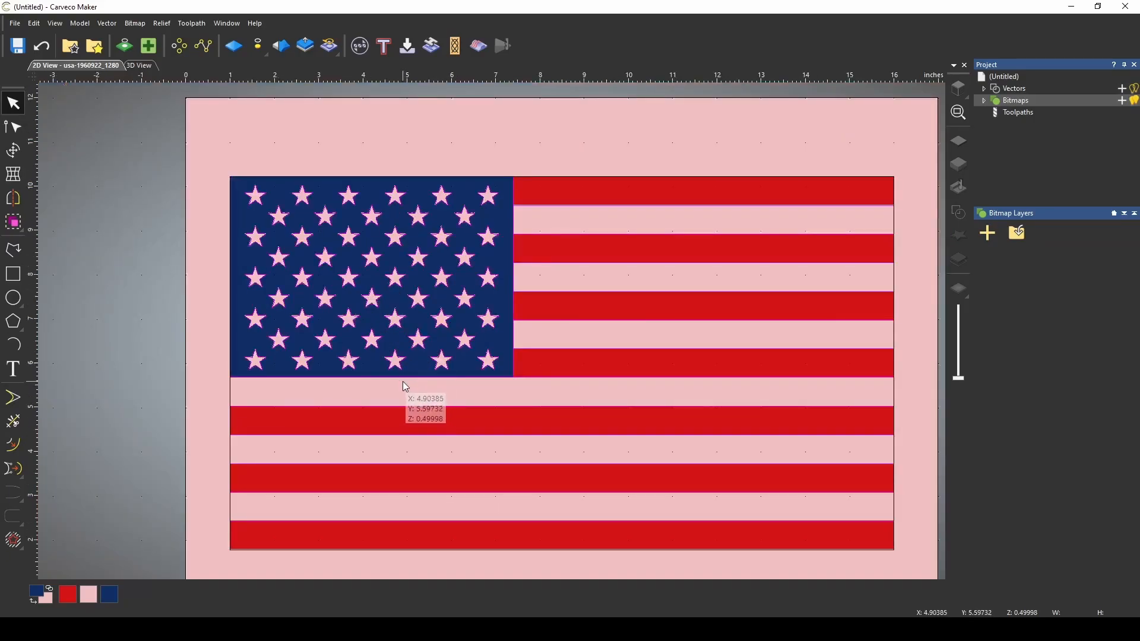
mouse_move(405, 339)
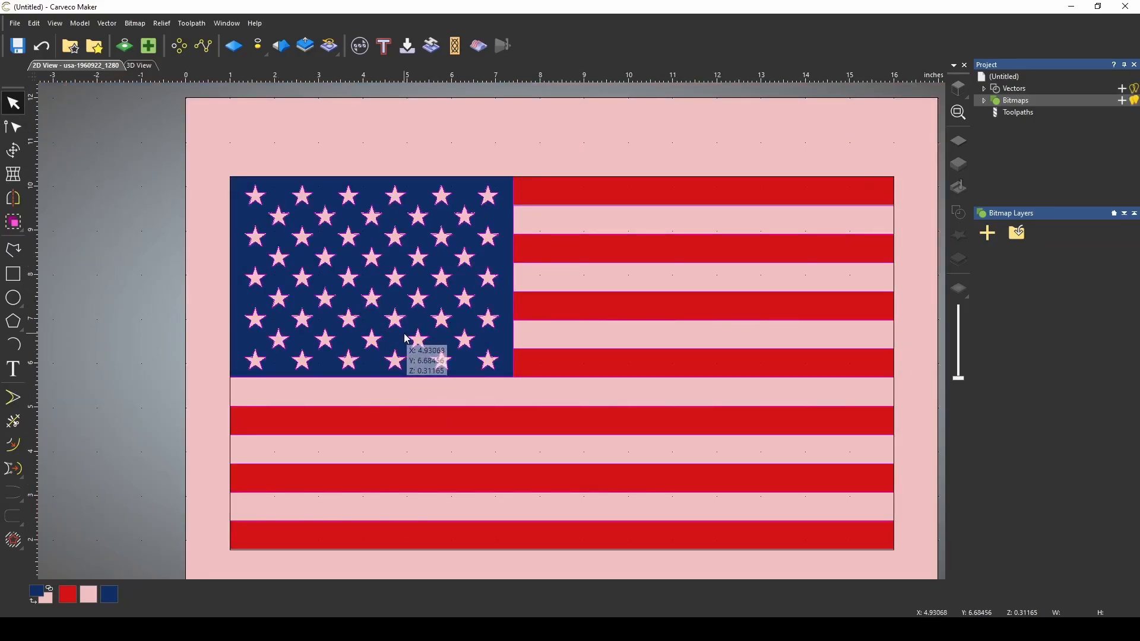
mouse_move(488, 130)
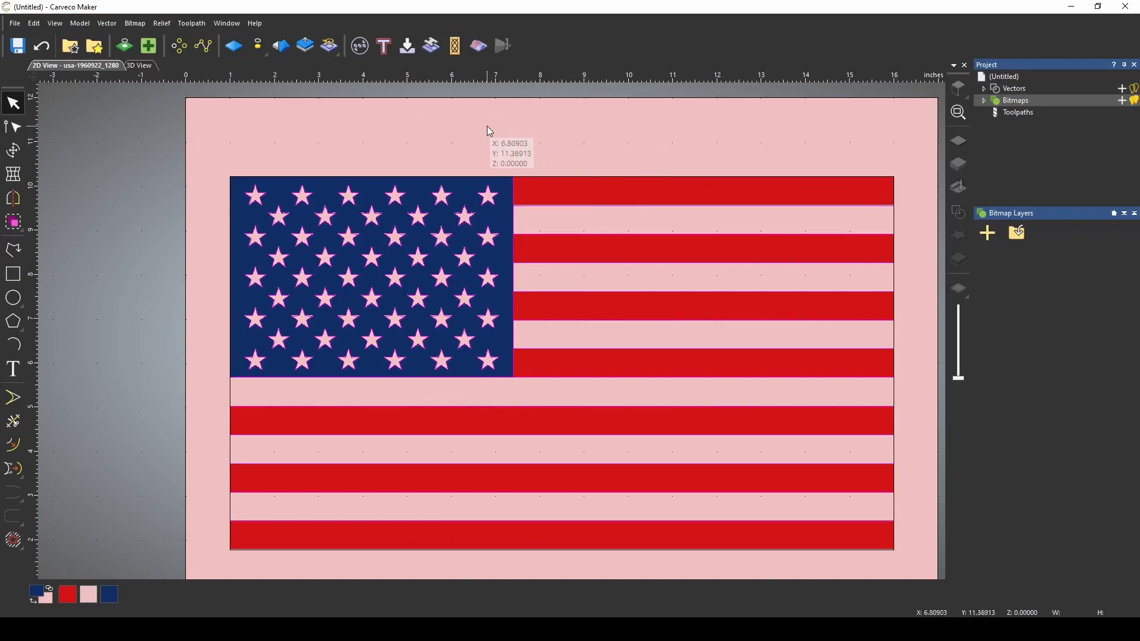
mouse_move(436, 314)
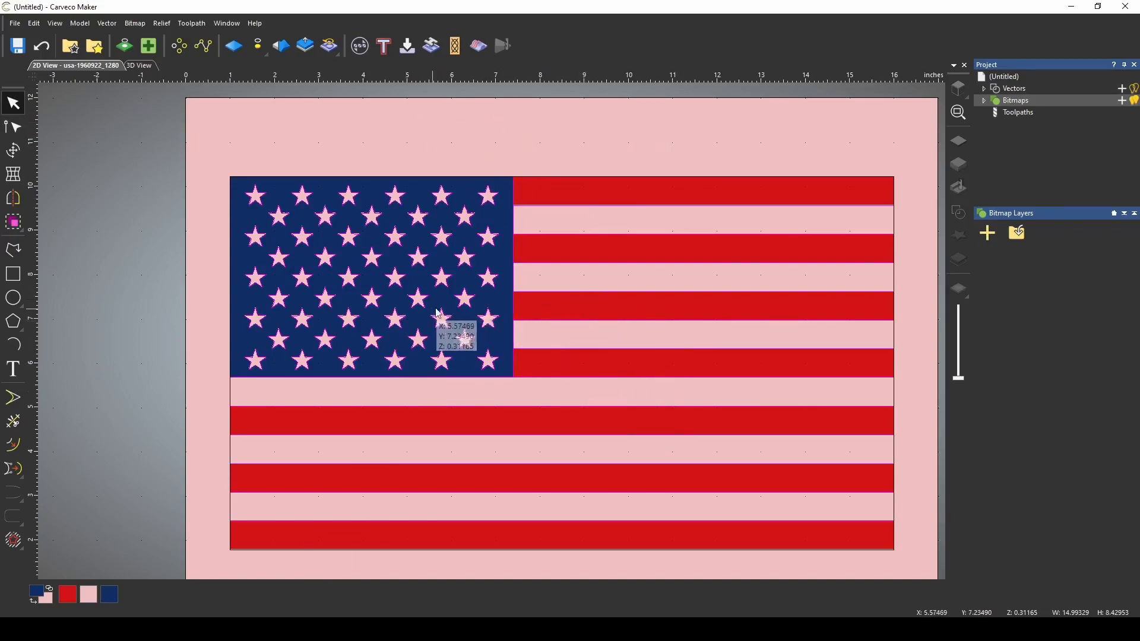
mouse_move(153, 602)
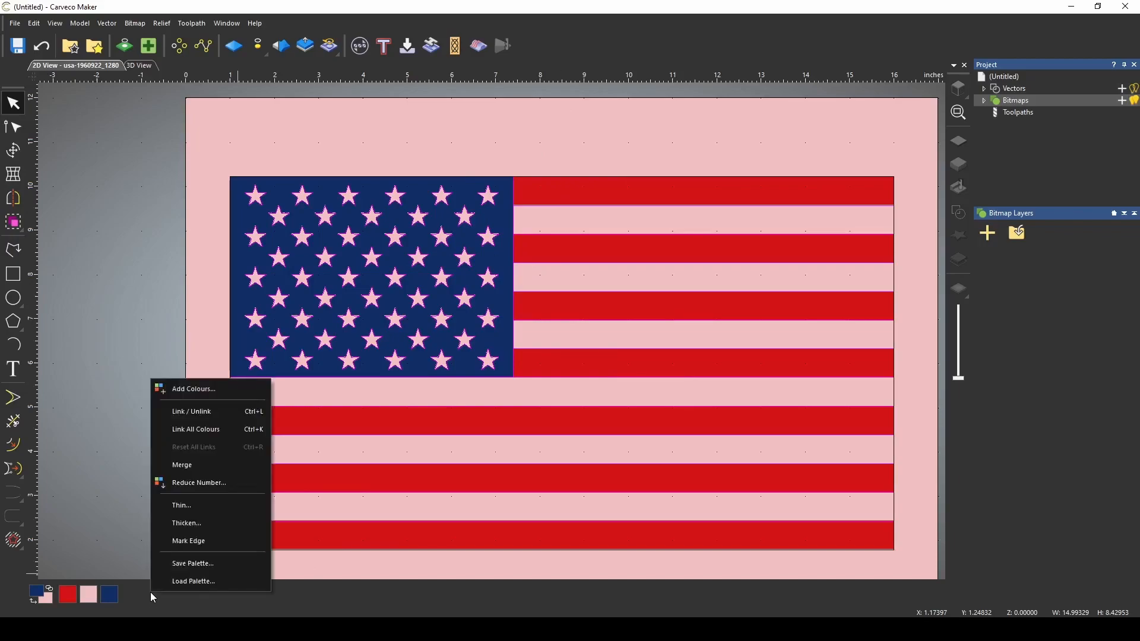
mouse_move(194, 388)
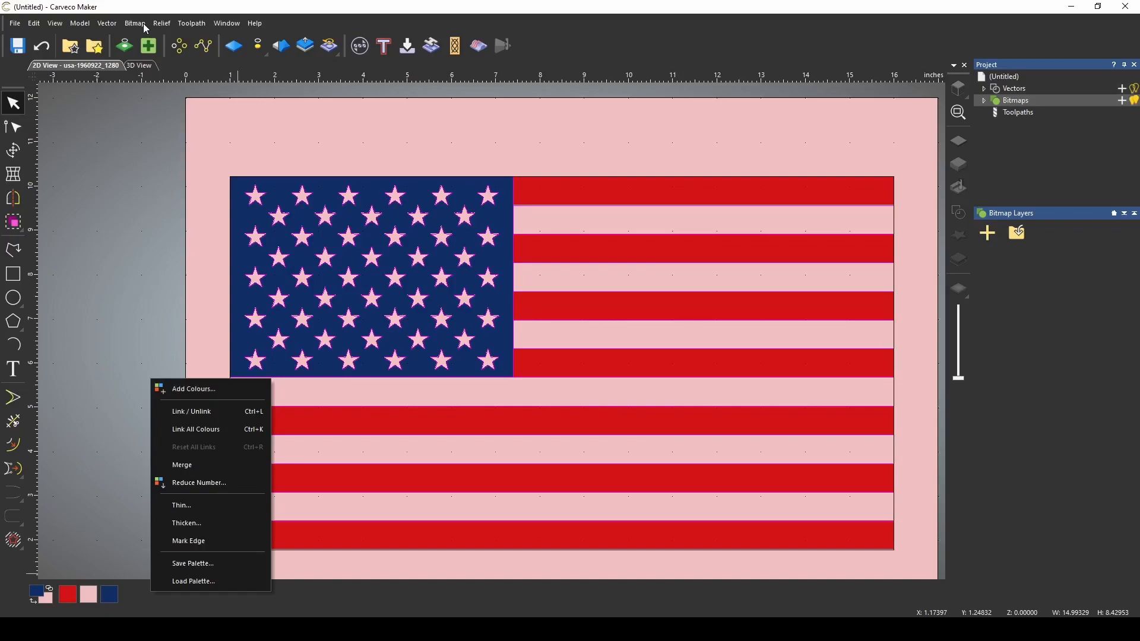
- Bring up the Add Colours dialog from the Bitmap Colour menu
left_click(134, 23)
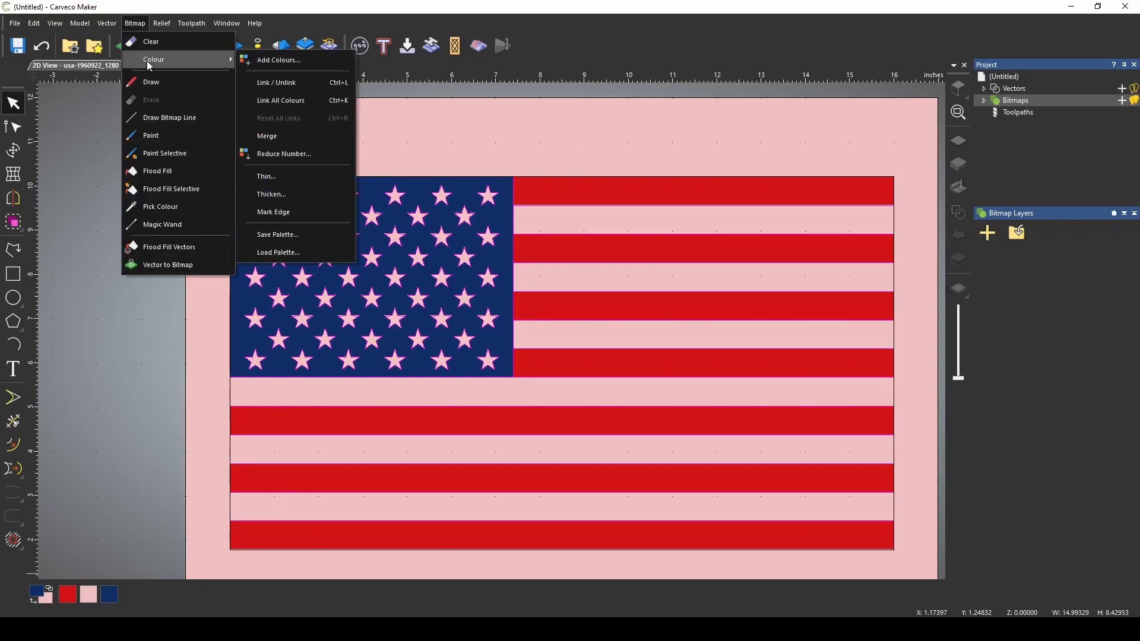
left_click(278, 59)
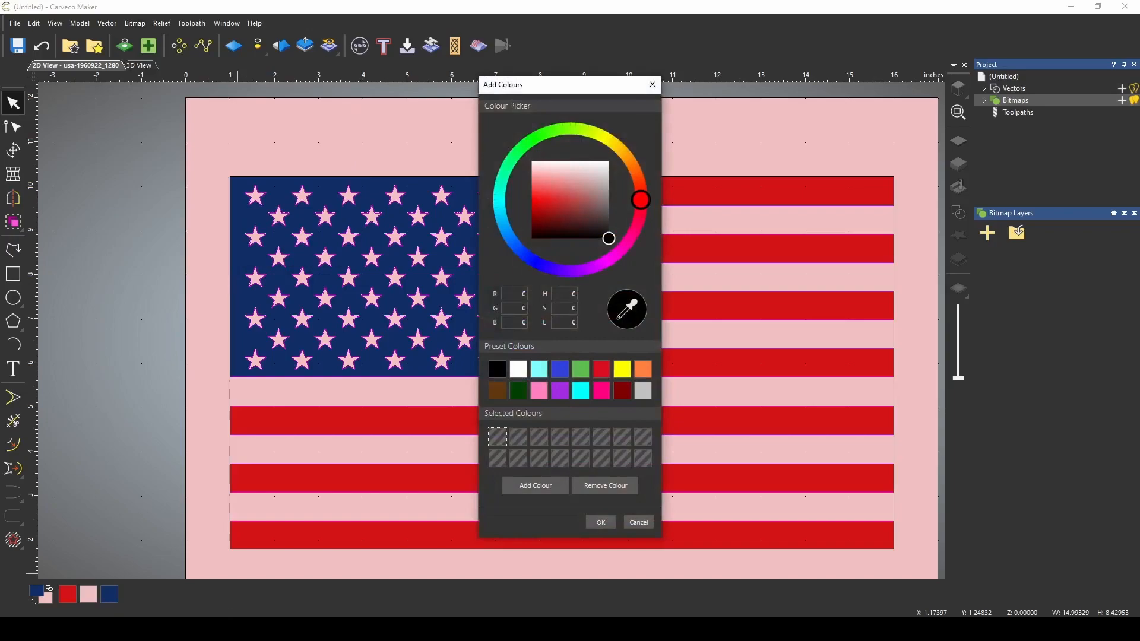
mouse_move(404, 487)
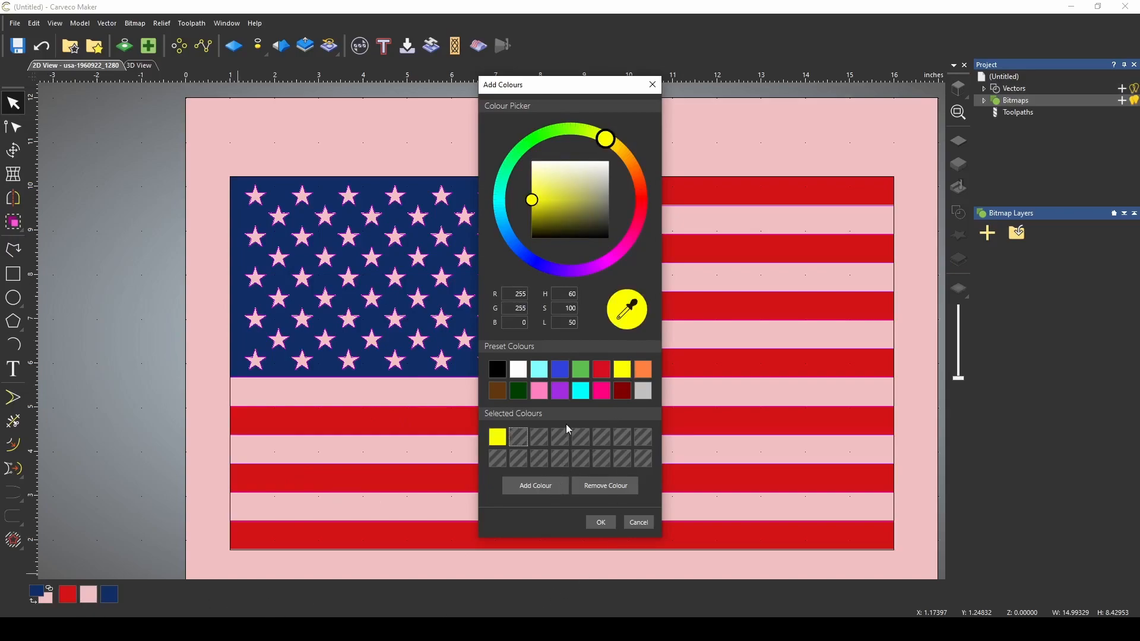
- Add dark green to the flag's palette alongside the yellow already chosen
left_click(533, 138)
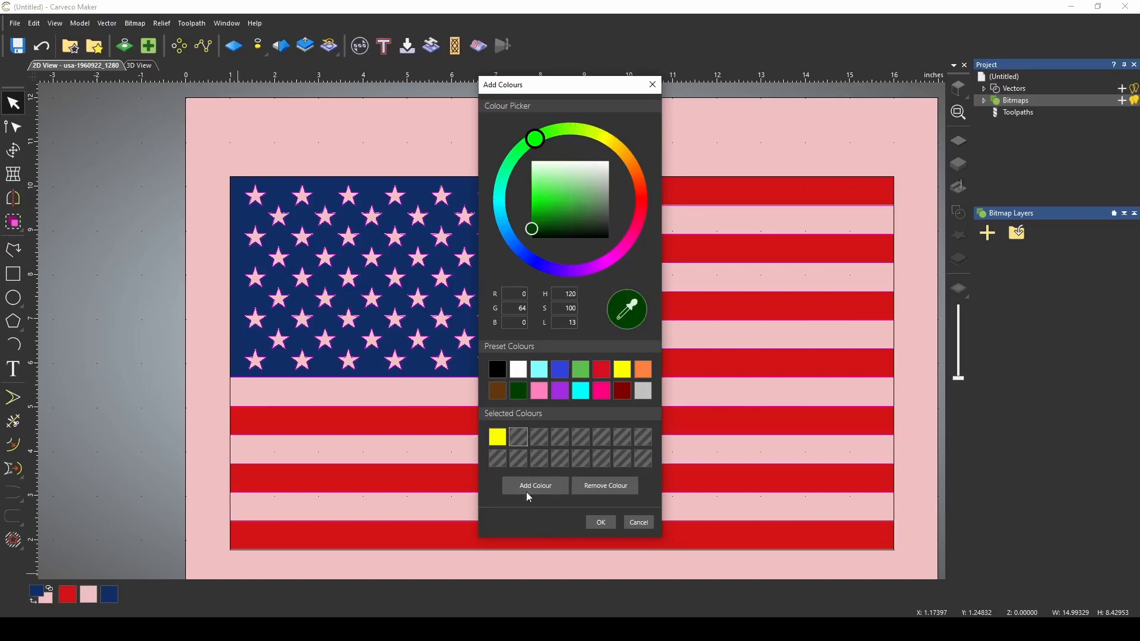
left_click(598, 522)
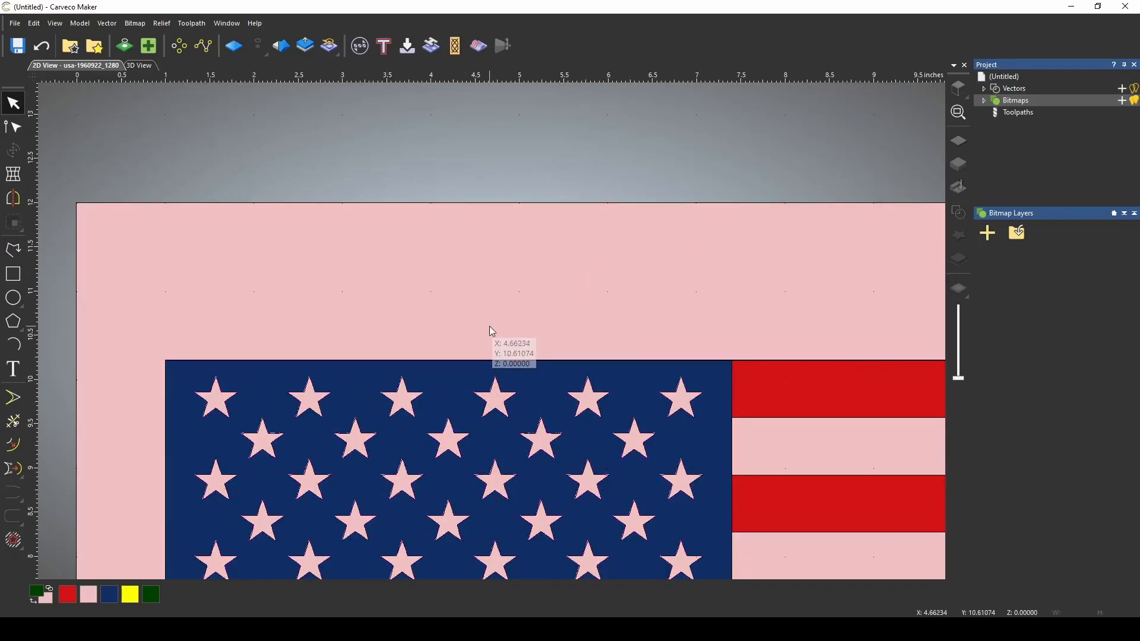
- Fill the star vectors into the bitmap as yellow via Vector to Bitmap
scroll("down", 3)
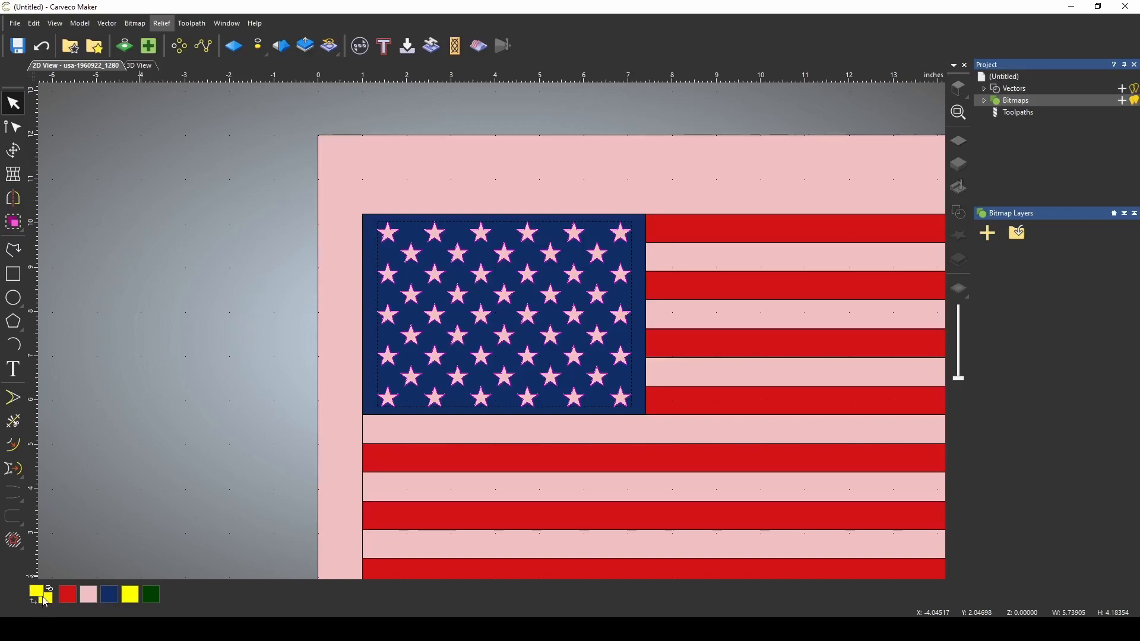
left_click(134, 22)
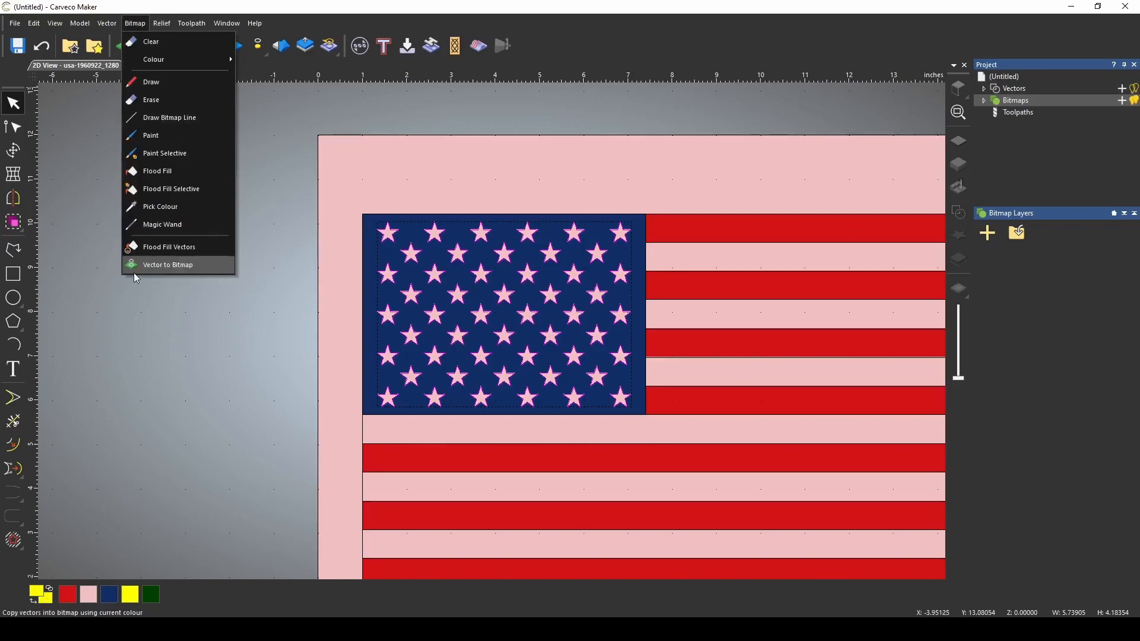
left_click(168, 265)
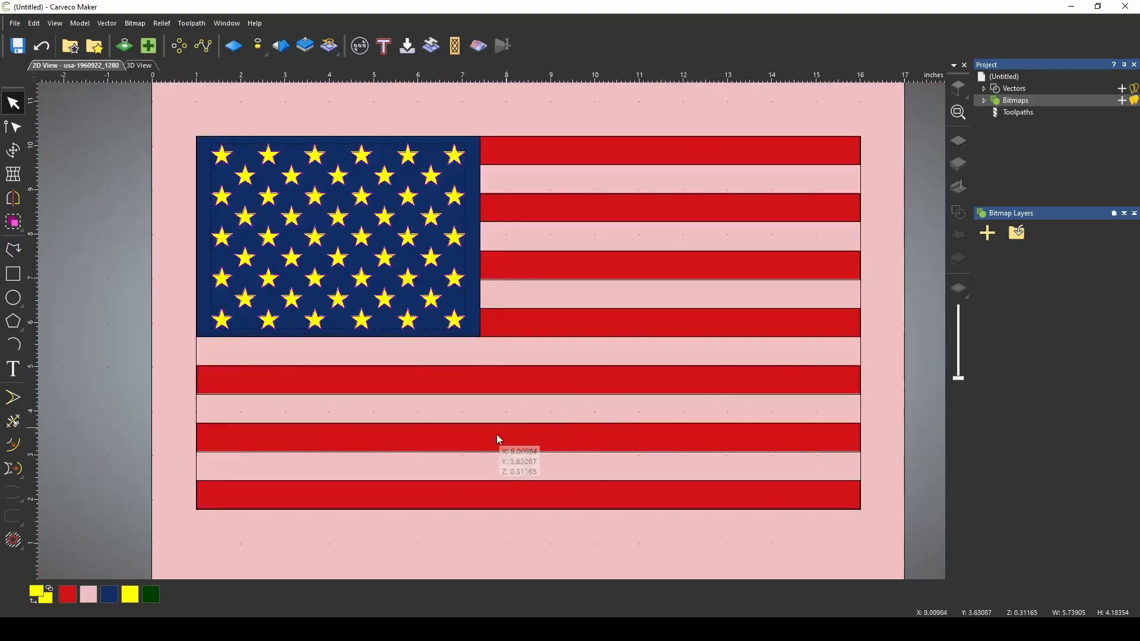
mouse_move(719, 335)
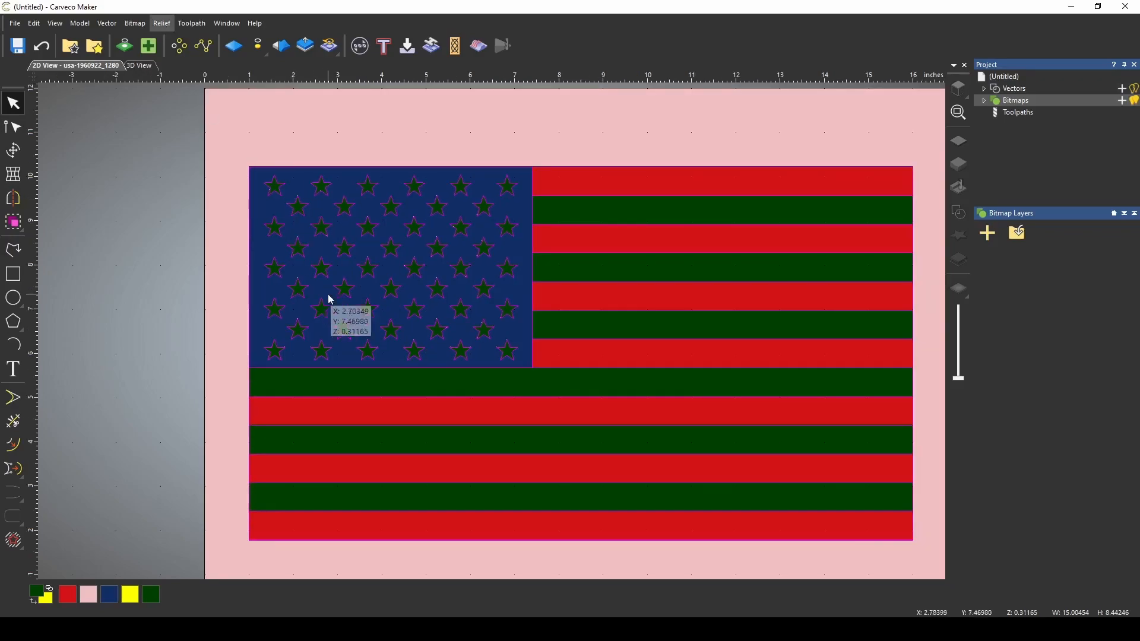
mouse_move(607, 397)
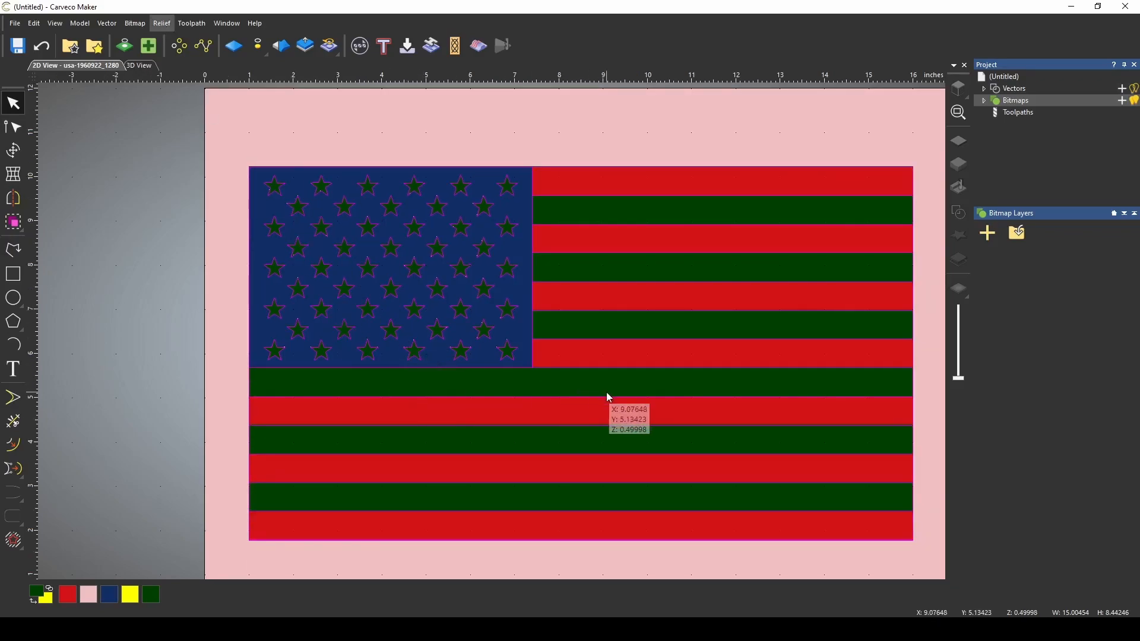
mouse_move(434, 296)
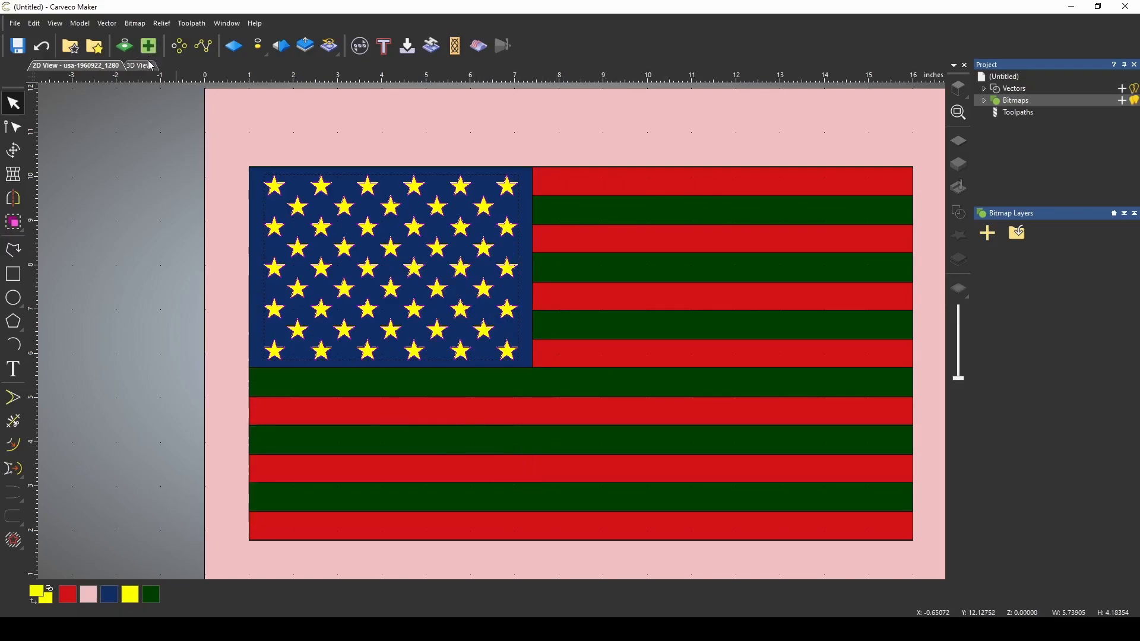
- In the 3D view, set Smooth Relief to act on the Selected Colour only
left_click(138, 64)
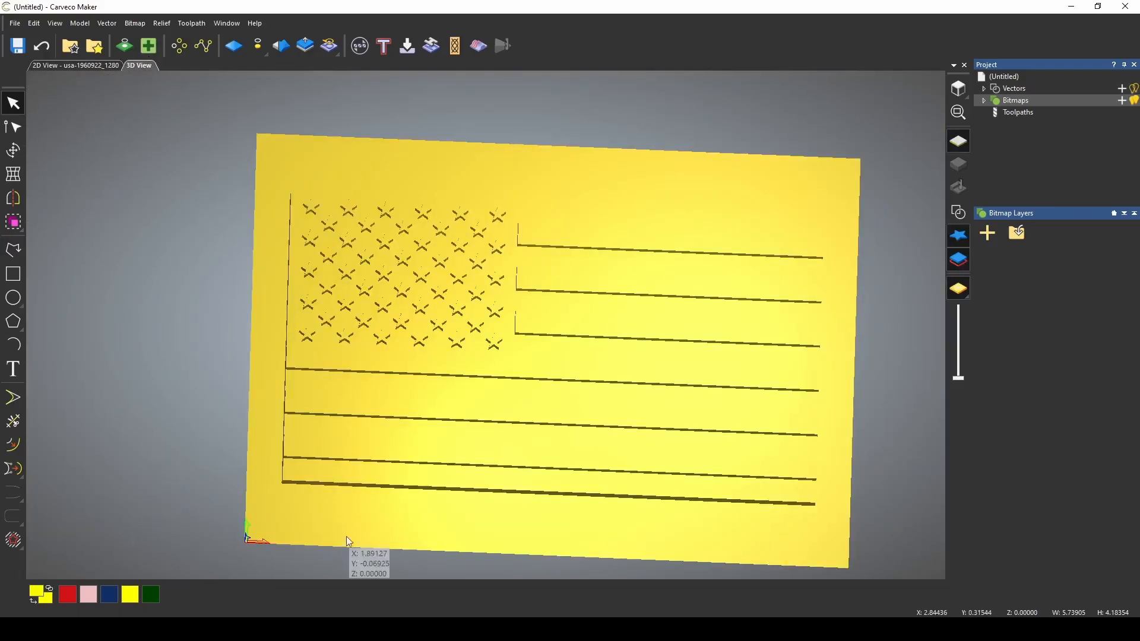
mouse_move(280, 45)
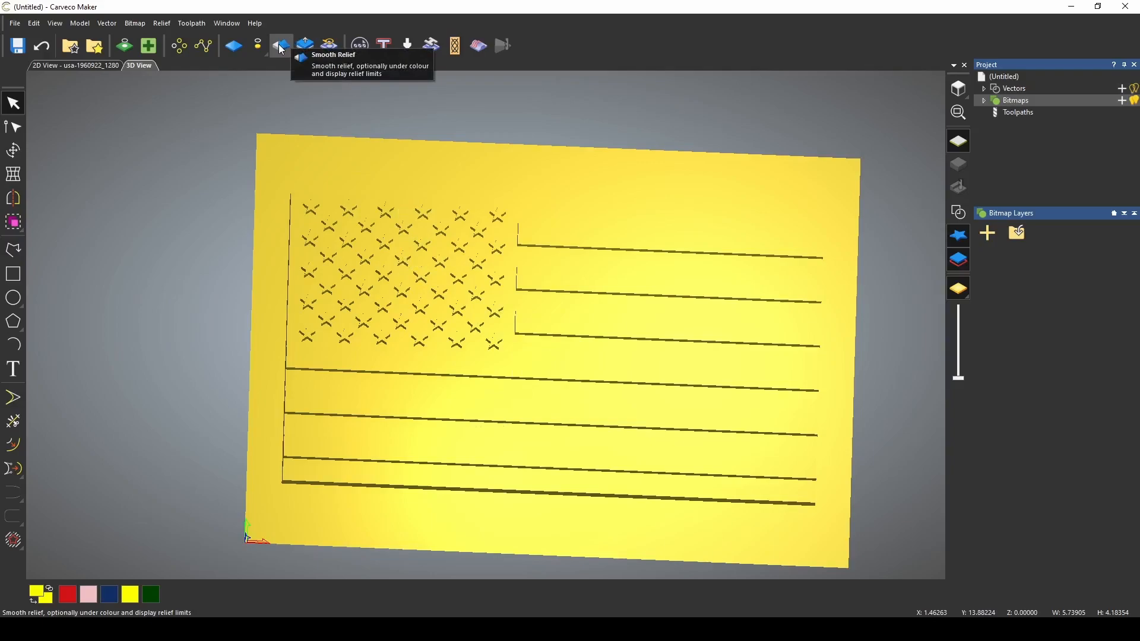
left_click(280, 45)
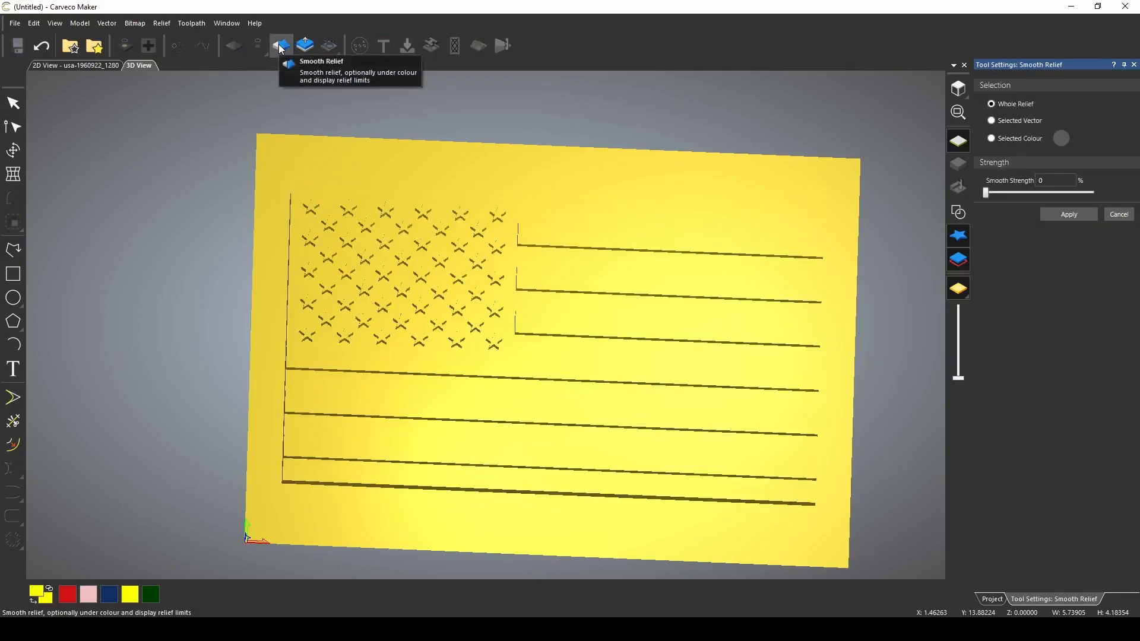
mouse_move(278, 52)
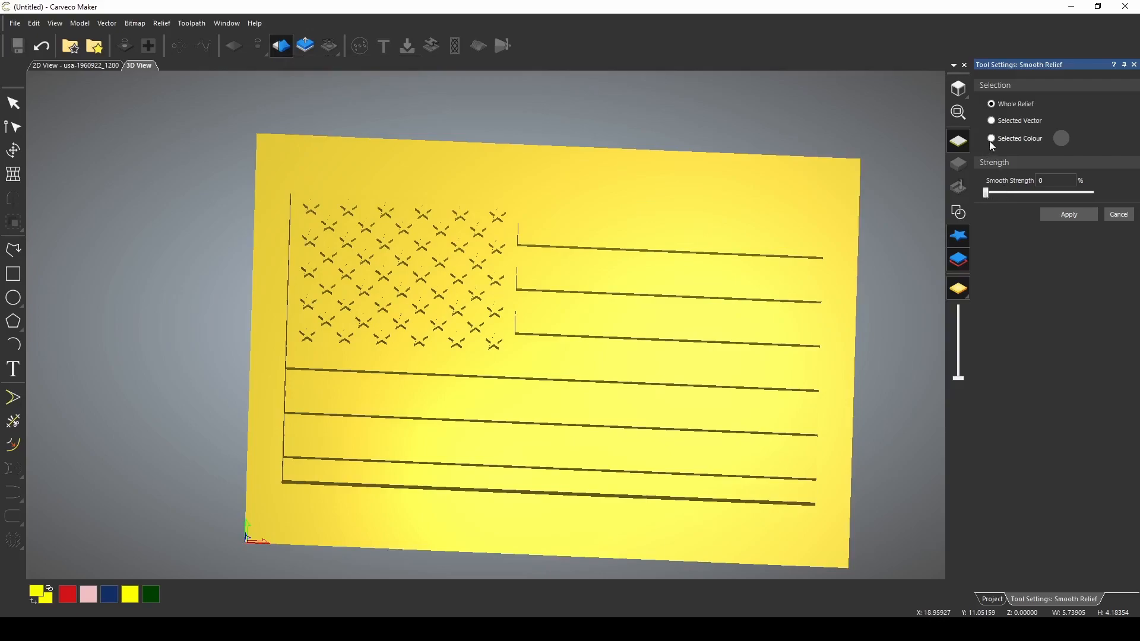
left_click(46, 64)
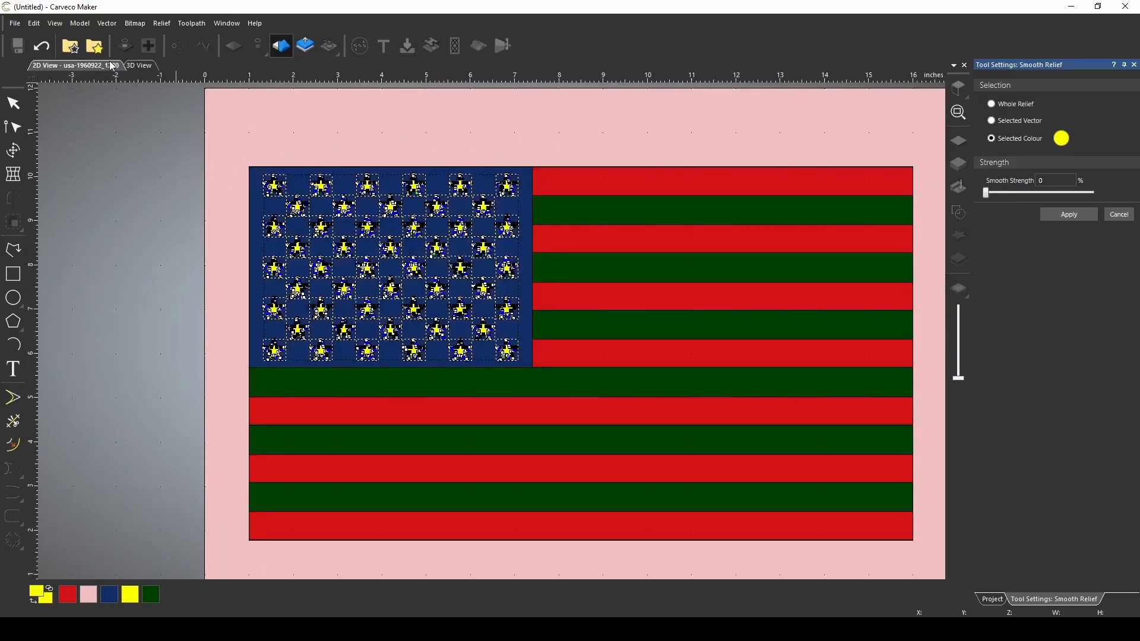
- Tune the Smooth Strength slider down from full to about 71 percent for the stars
left_click(137, 64)
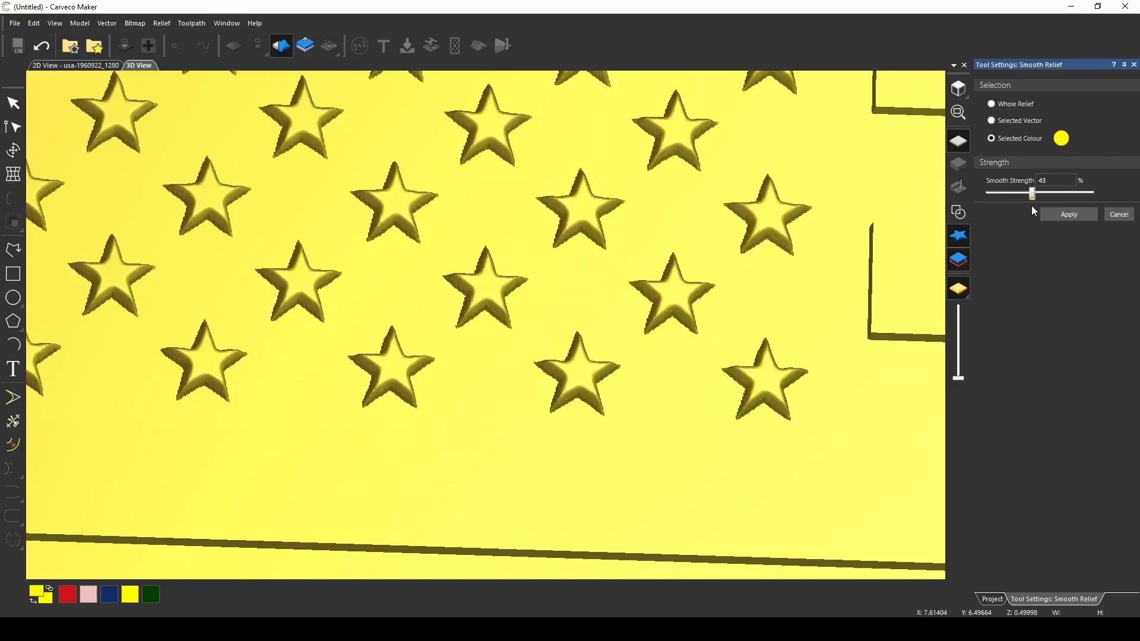
left_click_drag(1031, 191, 1090, 191)
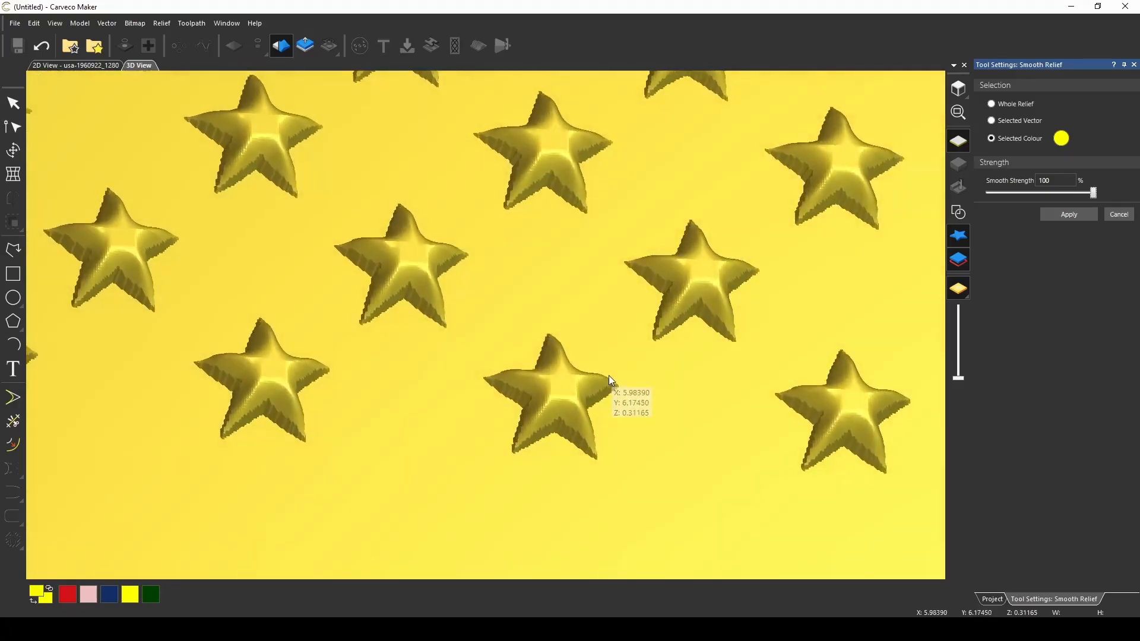
left_click_drag(1092, 193, 1062, 192)
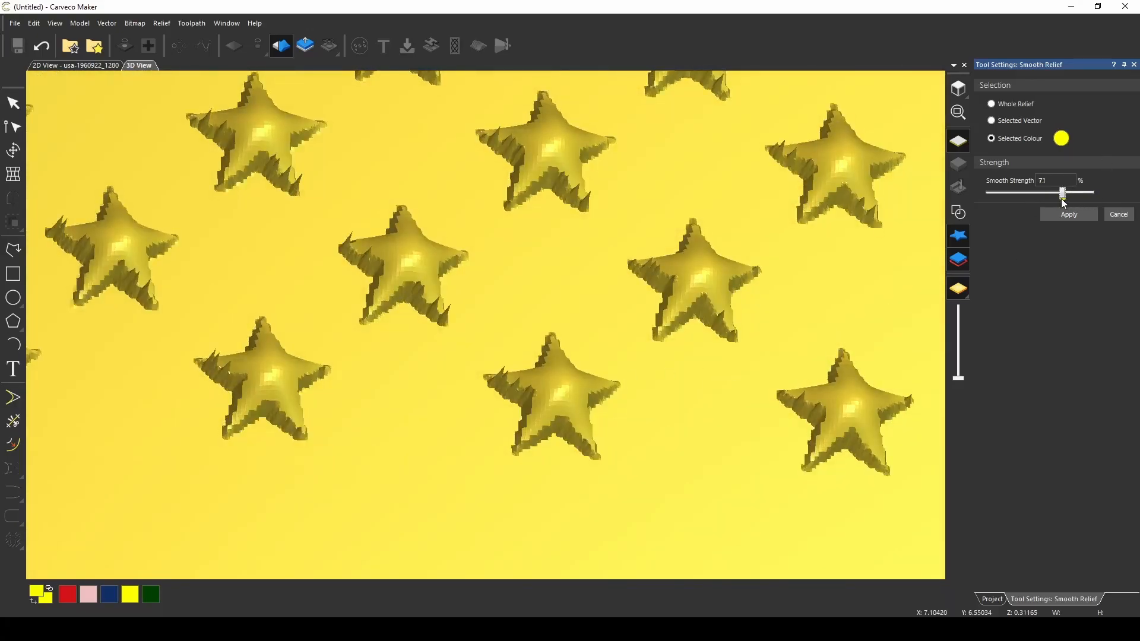
left_click_drag(1062, 192, 1022, 192)
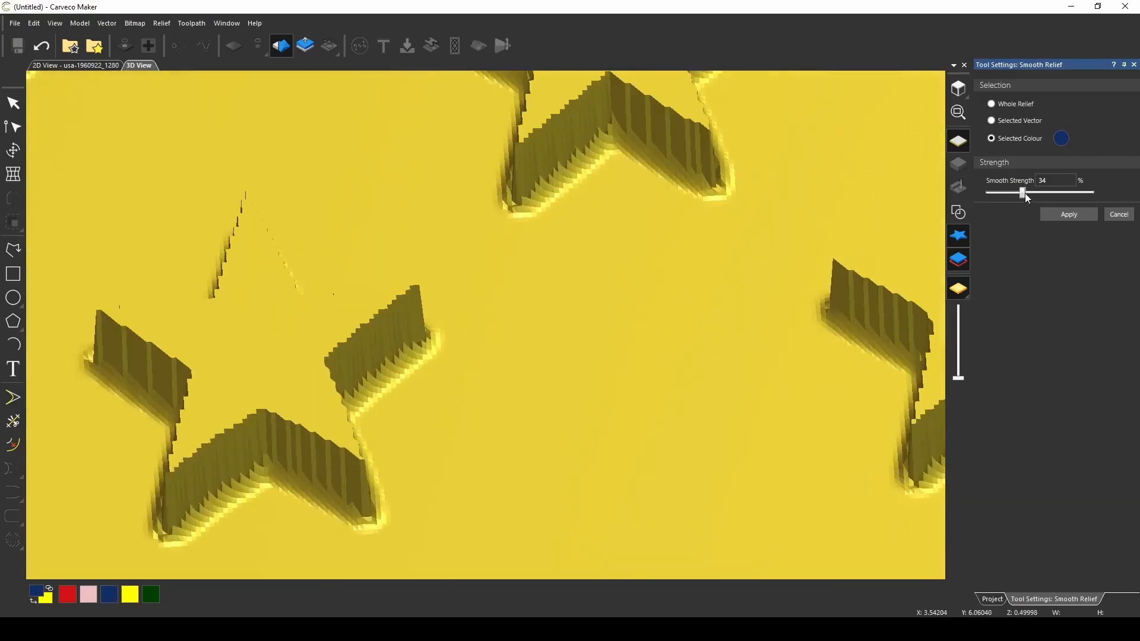
- Smooth the dark blue canton field at 100% strength and apply it
left_click_drag(1022, 192, 1090, 192)
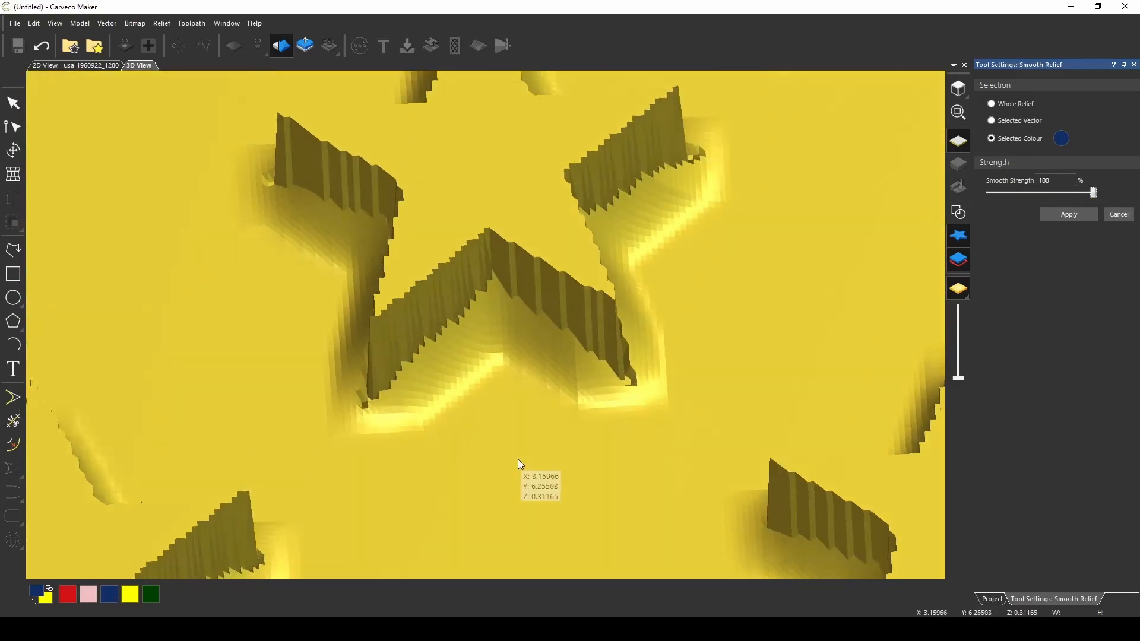
left_click_drag(520, 464, 421, 161)
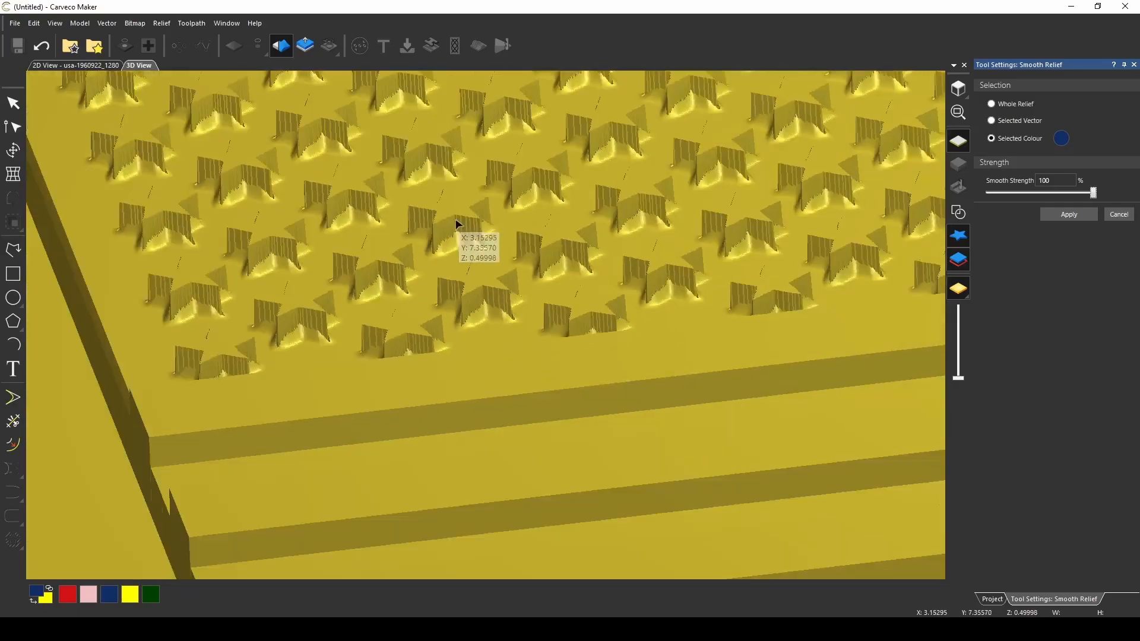
left_click(1068, 214)
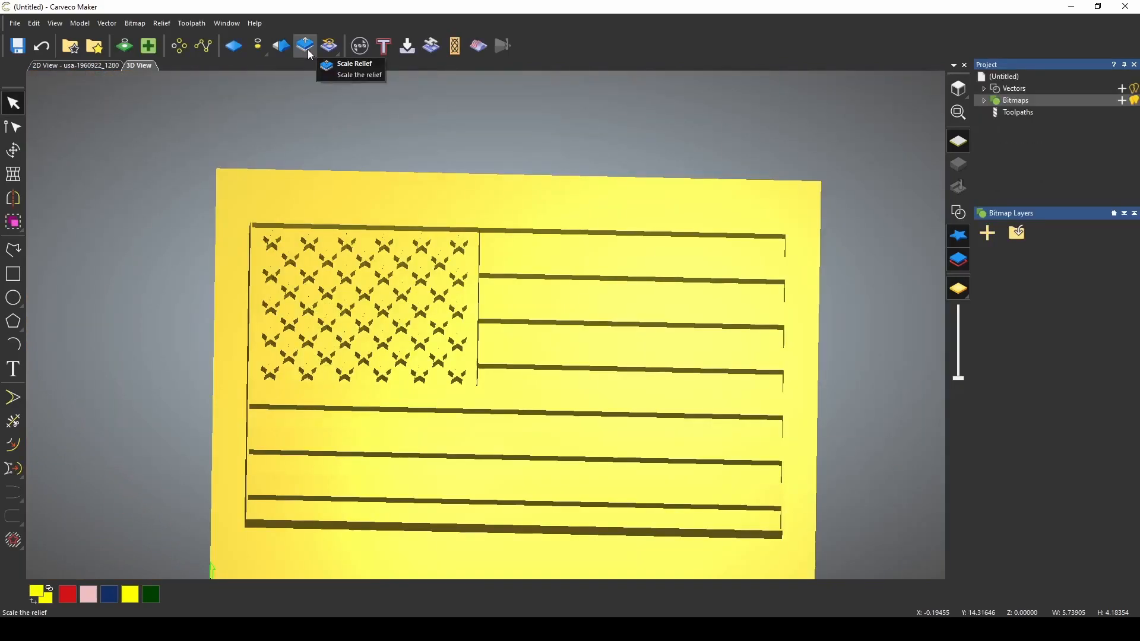
- Set the Scale Relief mask dropdown to Selected colour
left_click(305, 47)
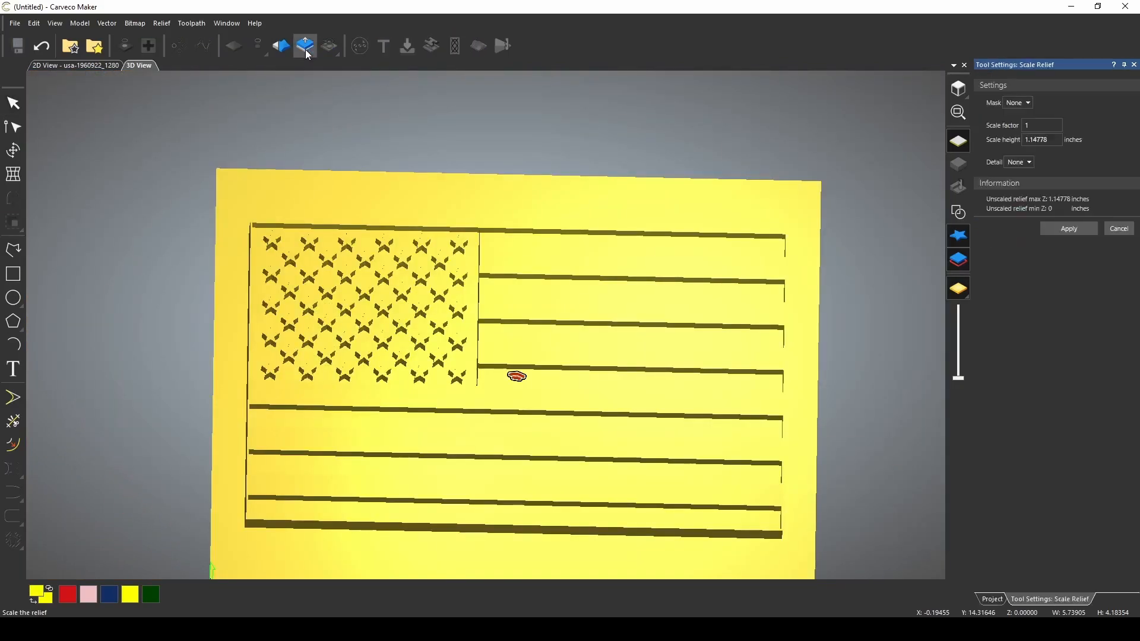
left_click(1018, 102)
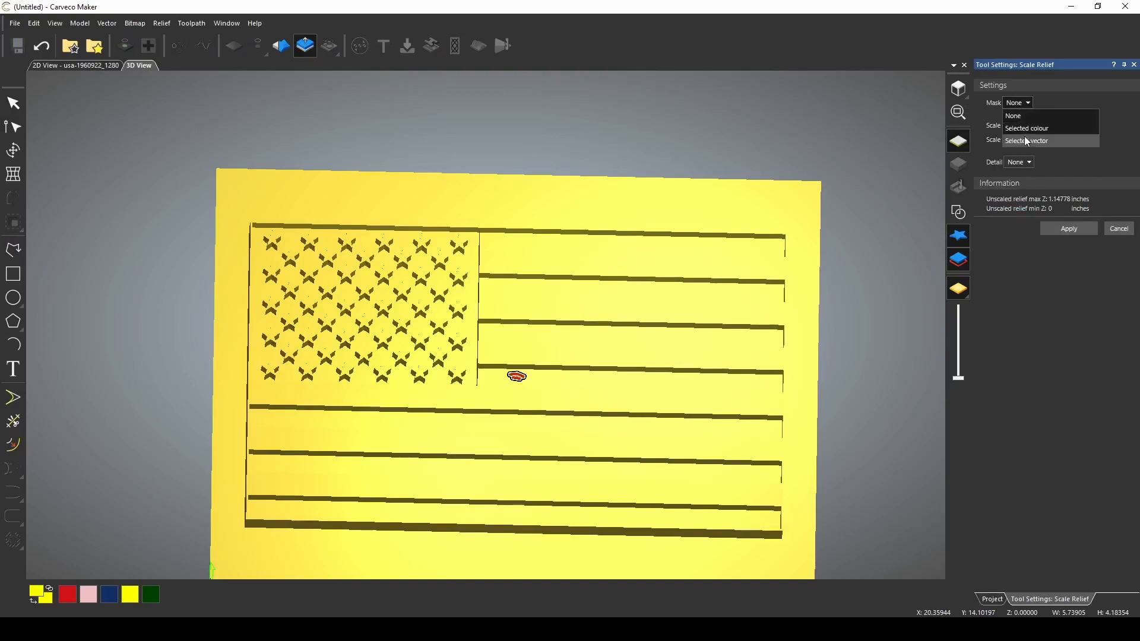
left_click(1026, 128)
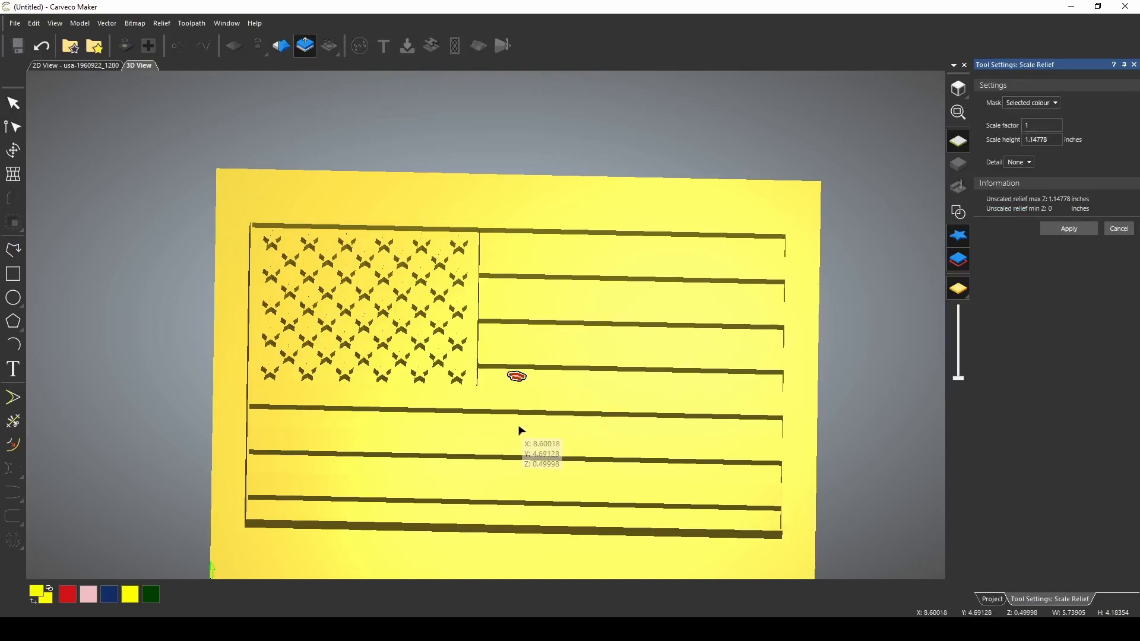